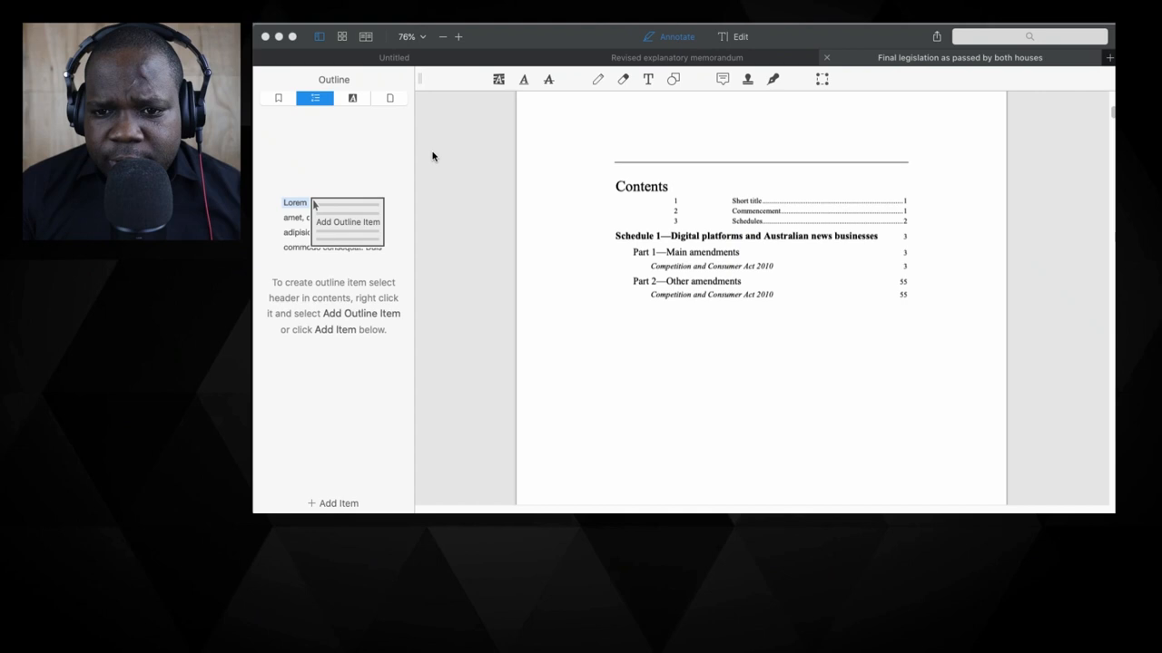
mouse_move(971, 384)
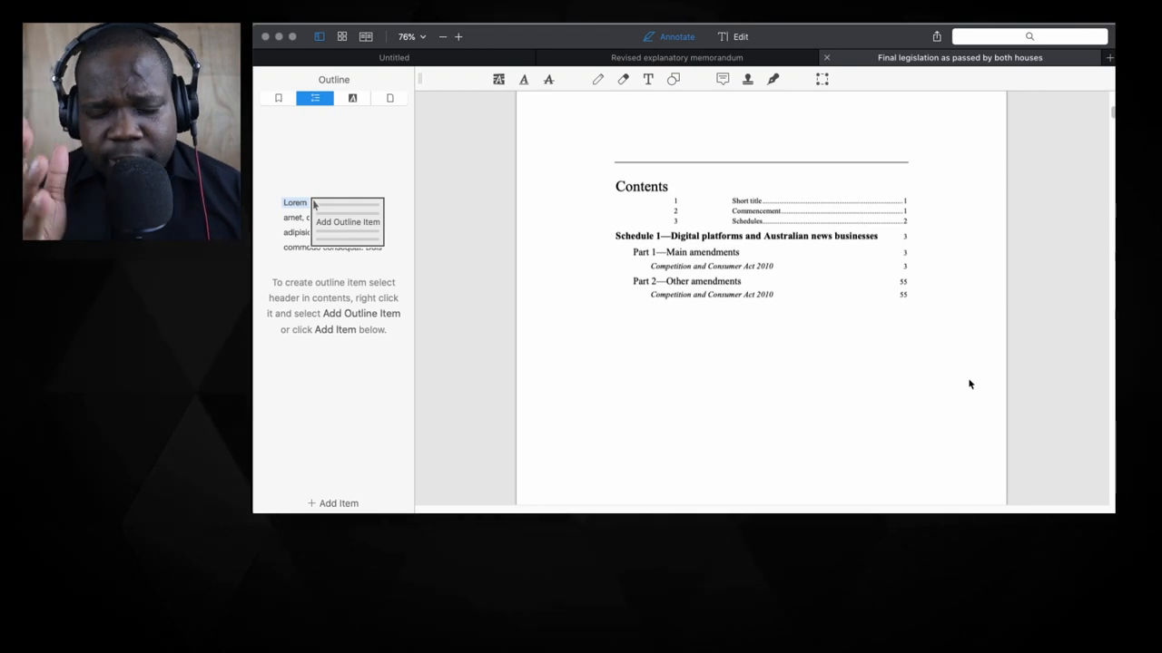
mouse_move(922, 312)
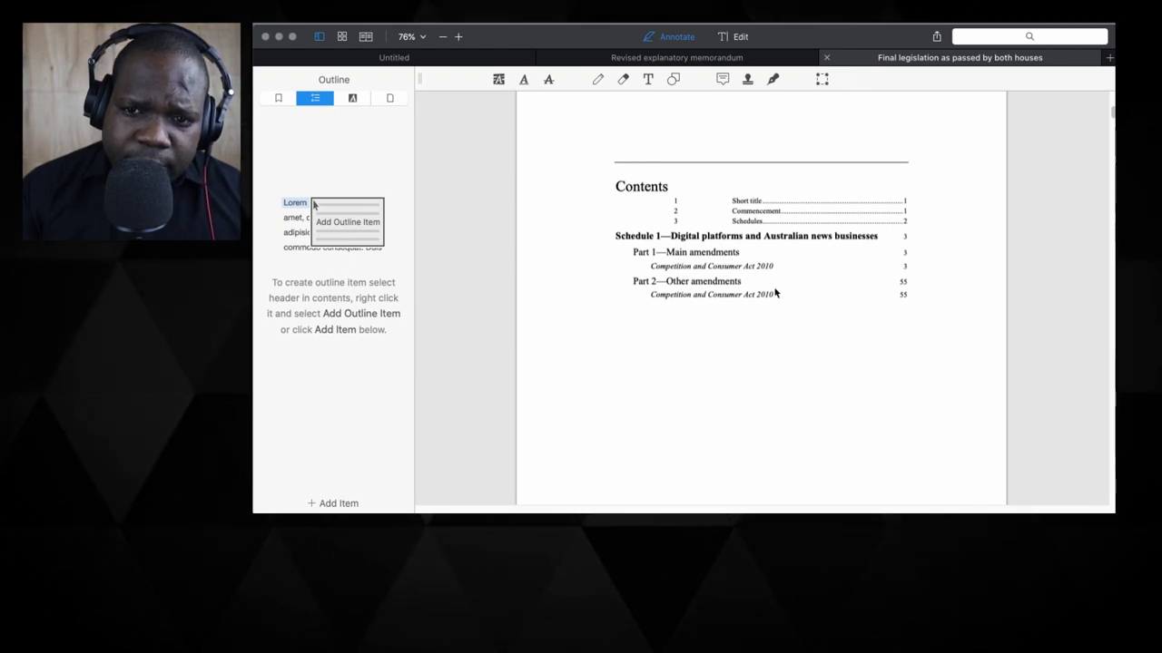
Scroll past the Contents to page 5, the Bill's first page with title and commencement.
scroll(down, 3)
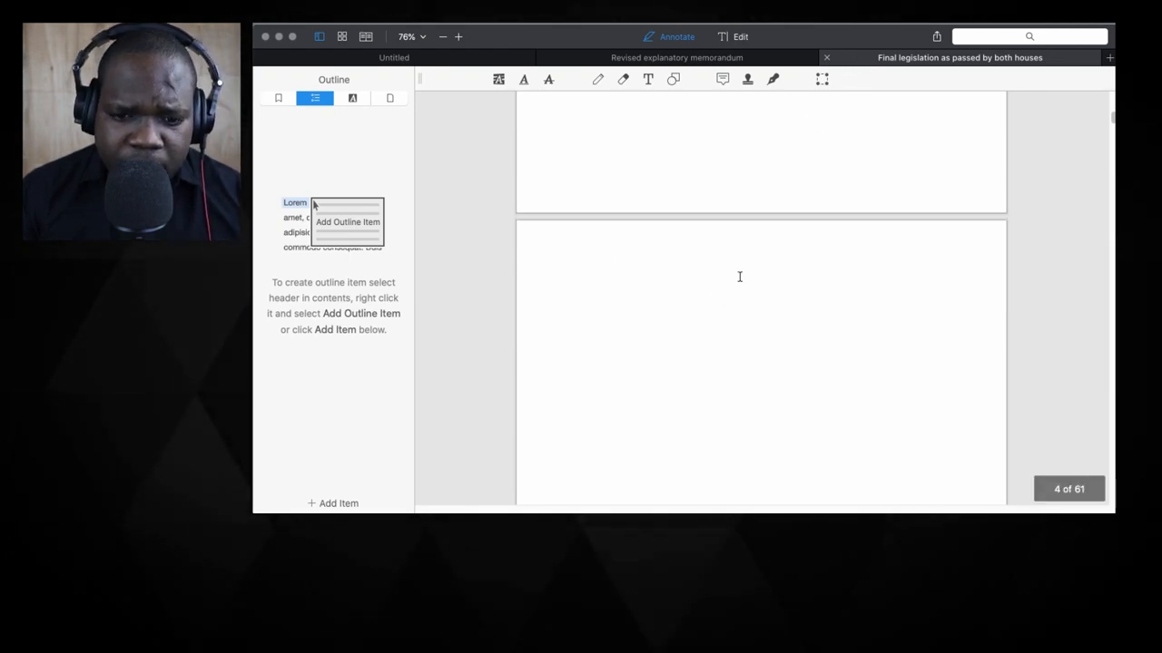
scroll(down, 3)
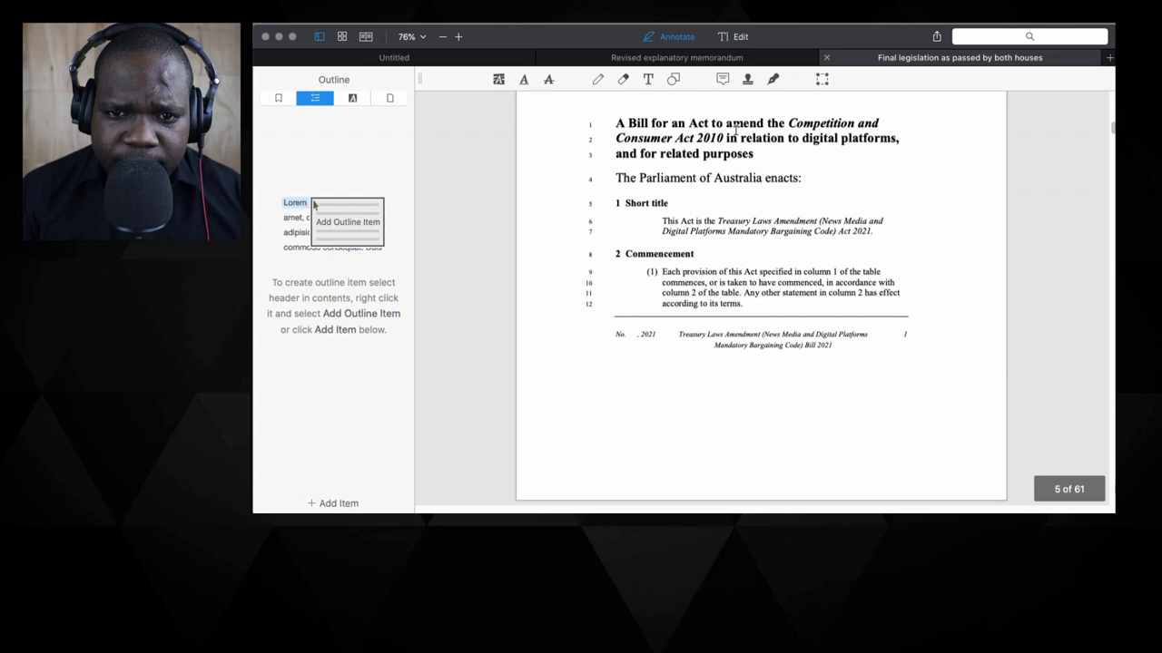
click(677, 56)
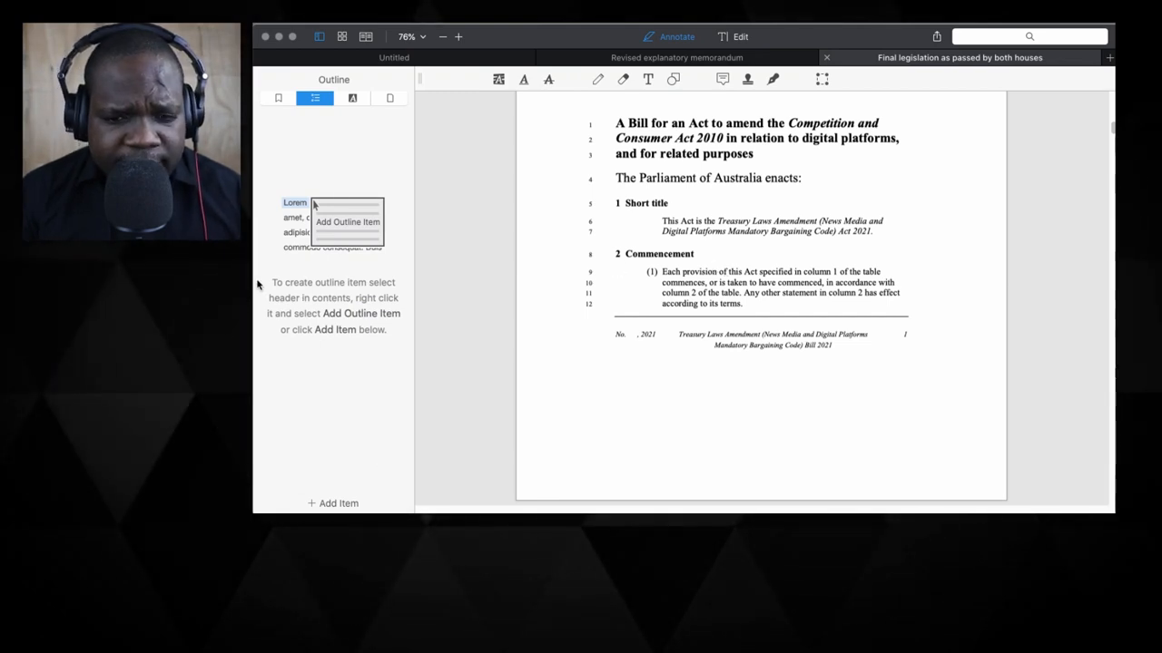
Switch to the revised explanatory memorandum, reach page 14's contracting-out heading and zoom to 118%.
click(678, 56)
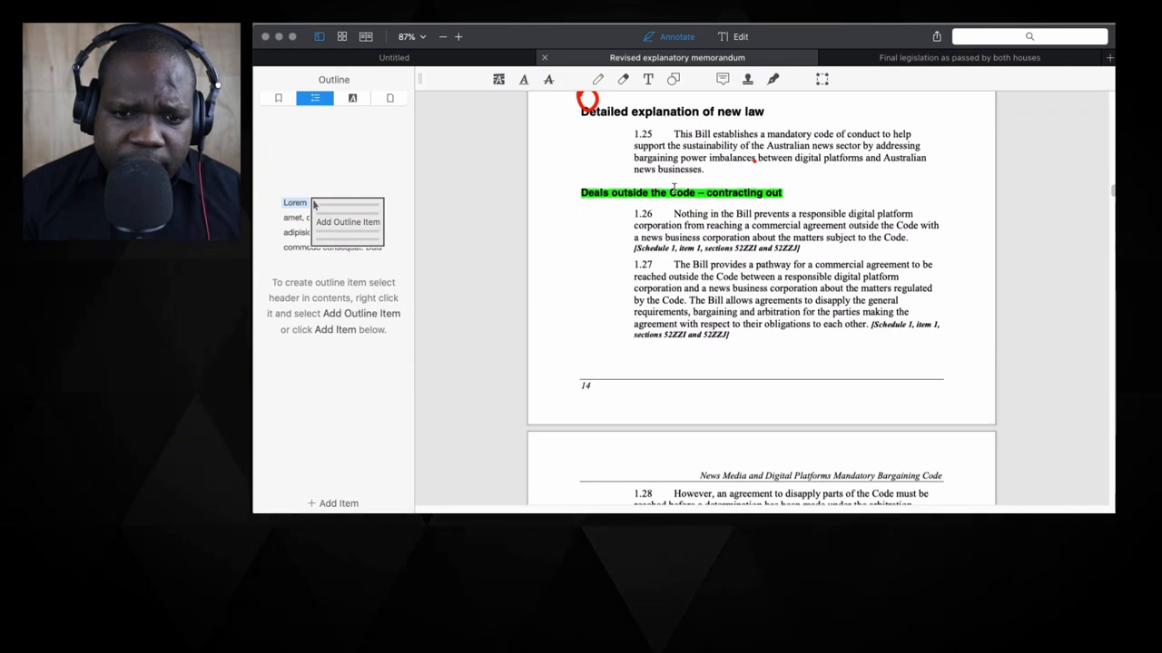
mouse_move(697, 203)
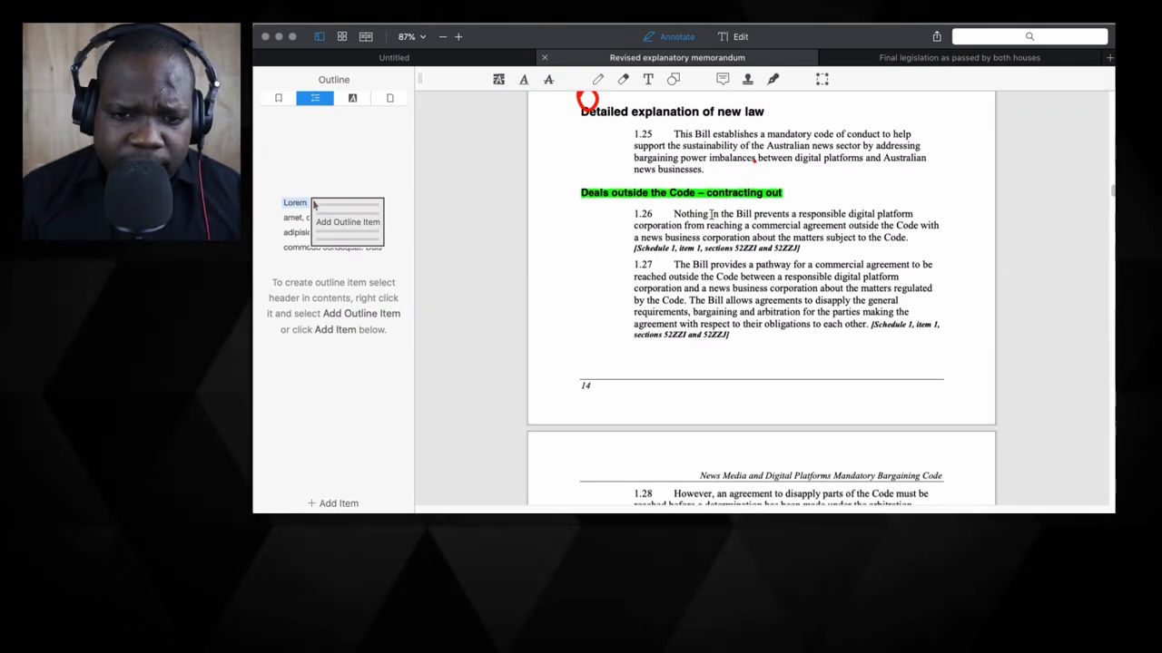
scroll(down, 3)
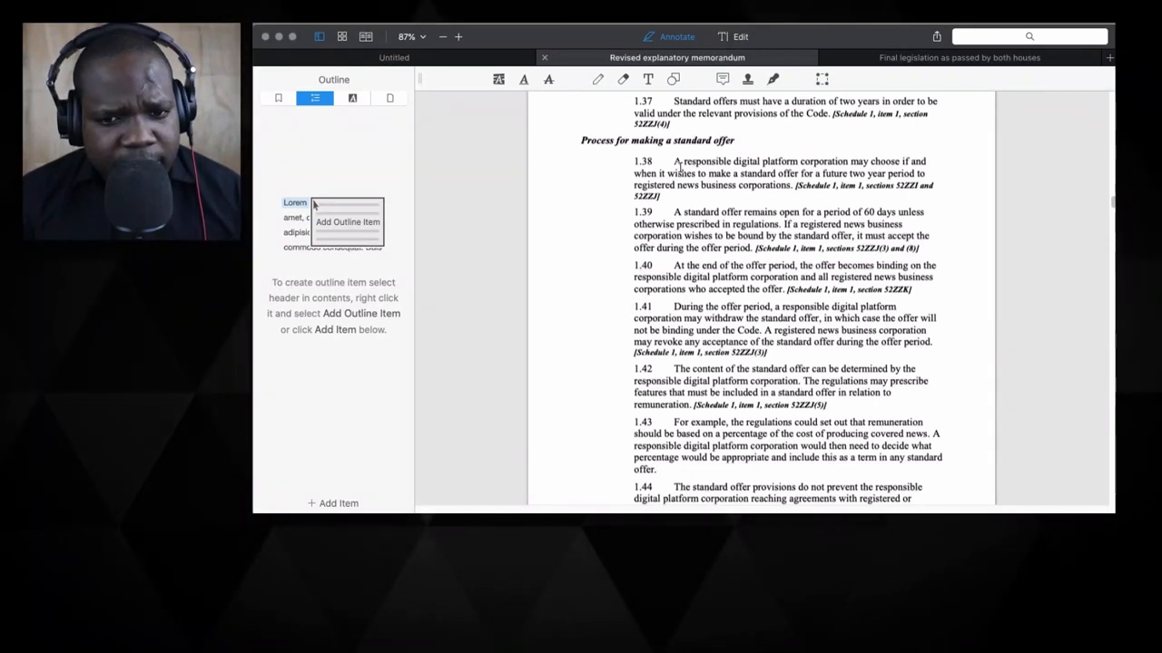
scroll(down, 3)
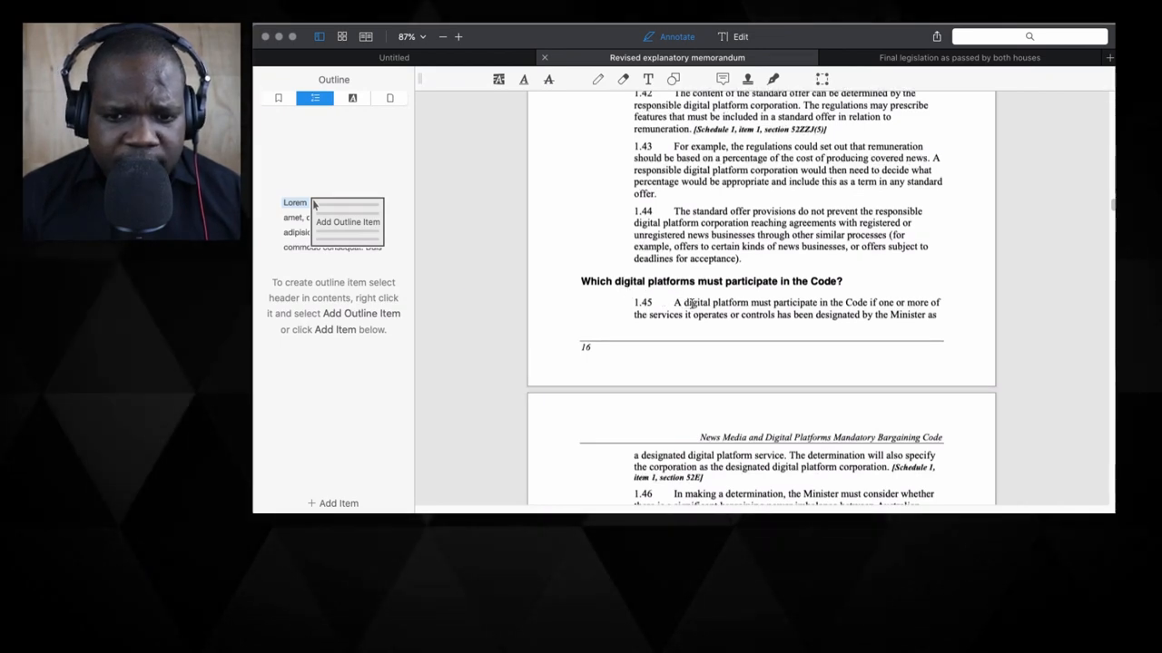
scroll(down, 3)
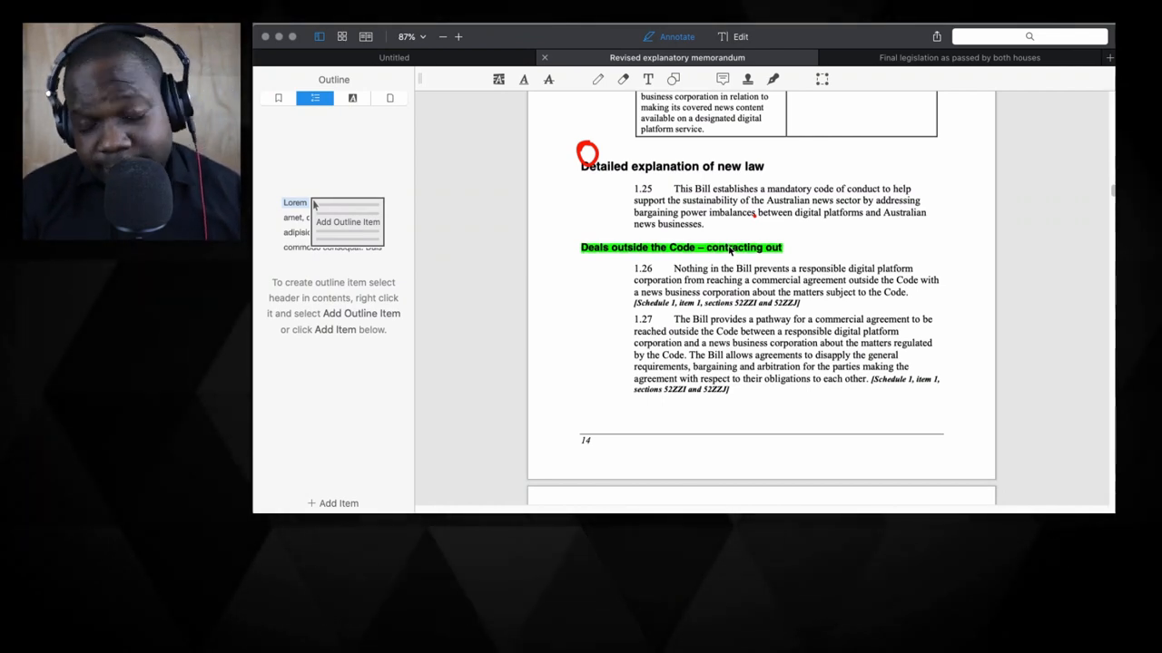
scroll(down, 3)
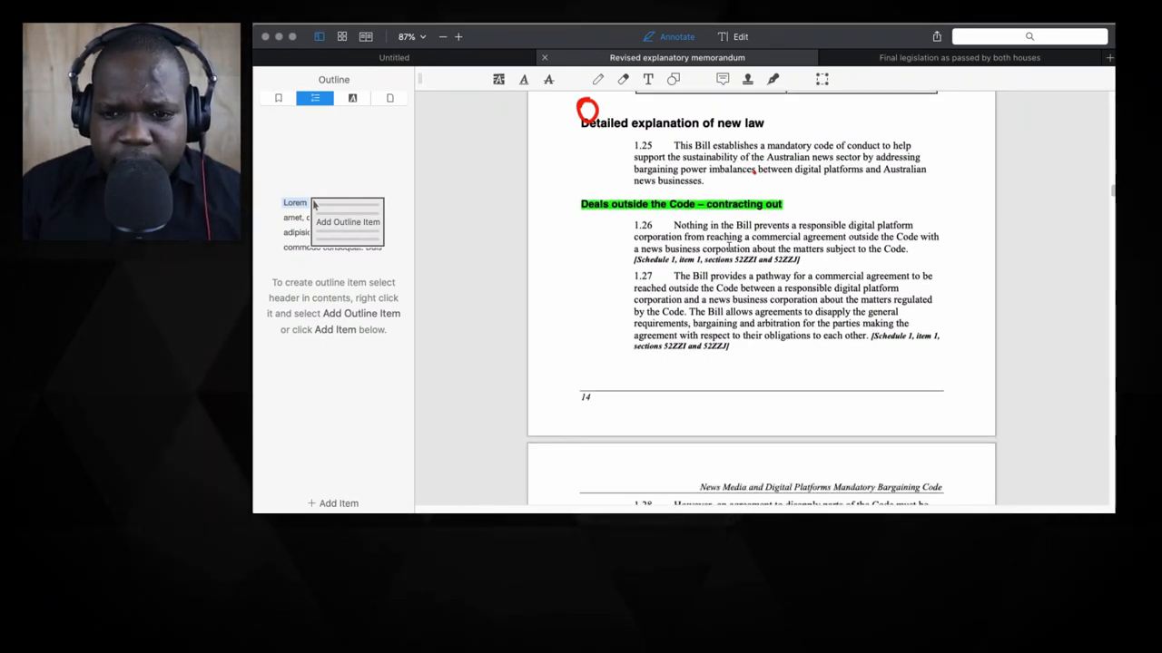
click(461, 36)
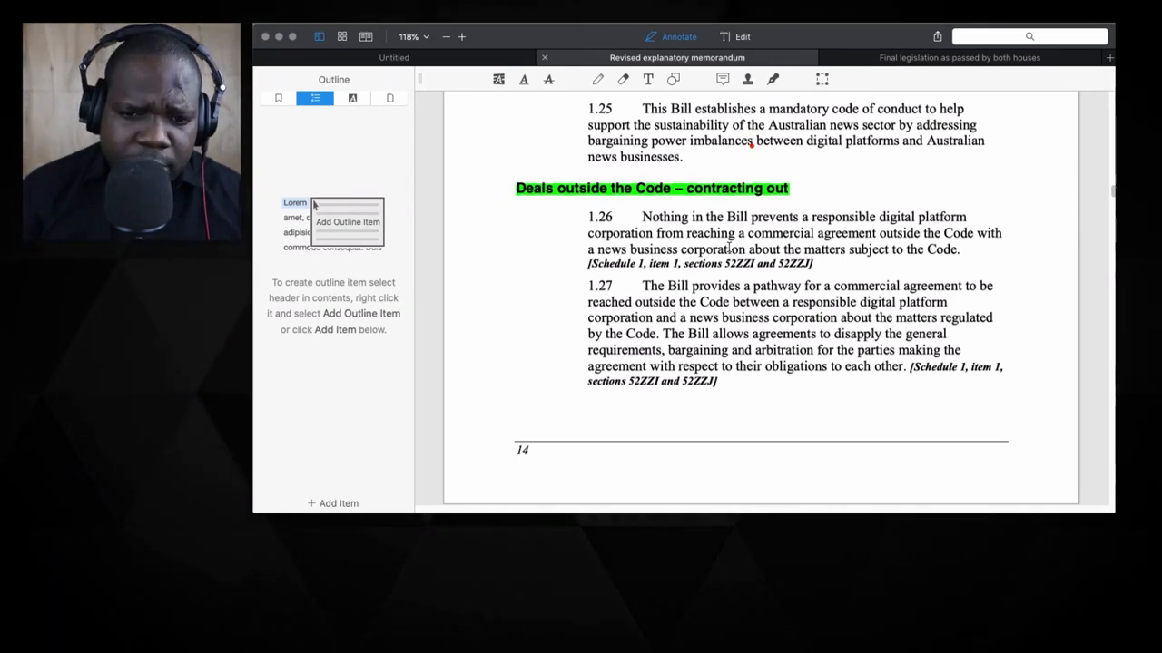
On the Untitled page, pen circled 'In' and 'Out' in red, then return to the memorandum.
click(394, 58)
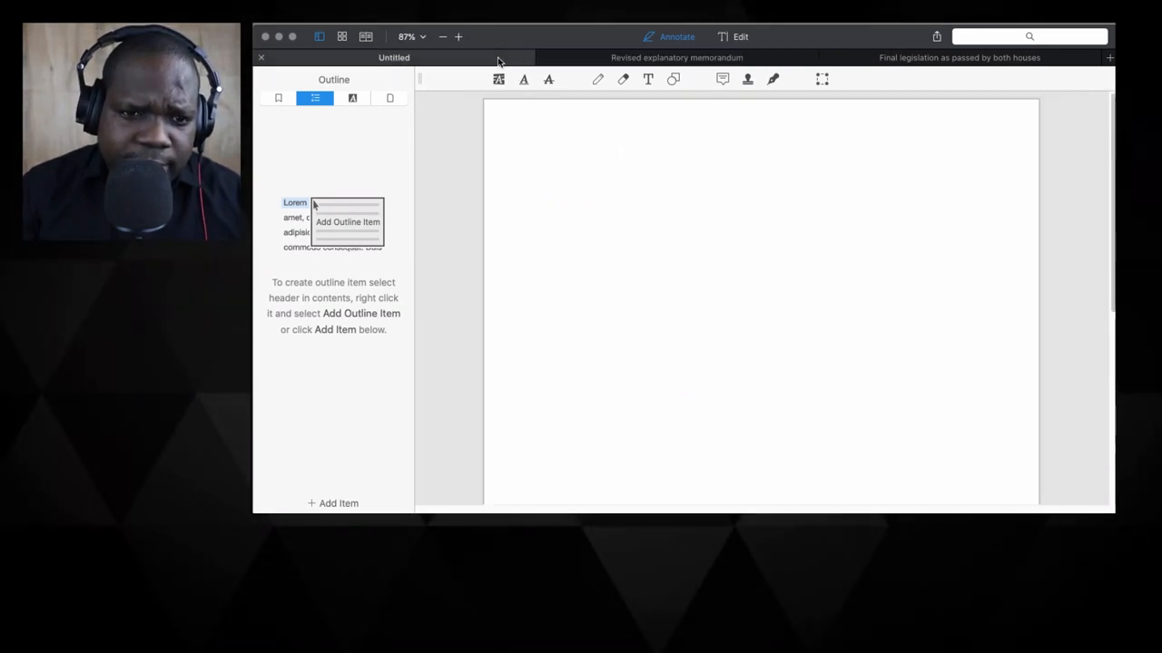
mouse_move(606, 225)
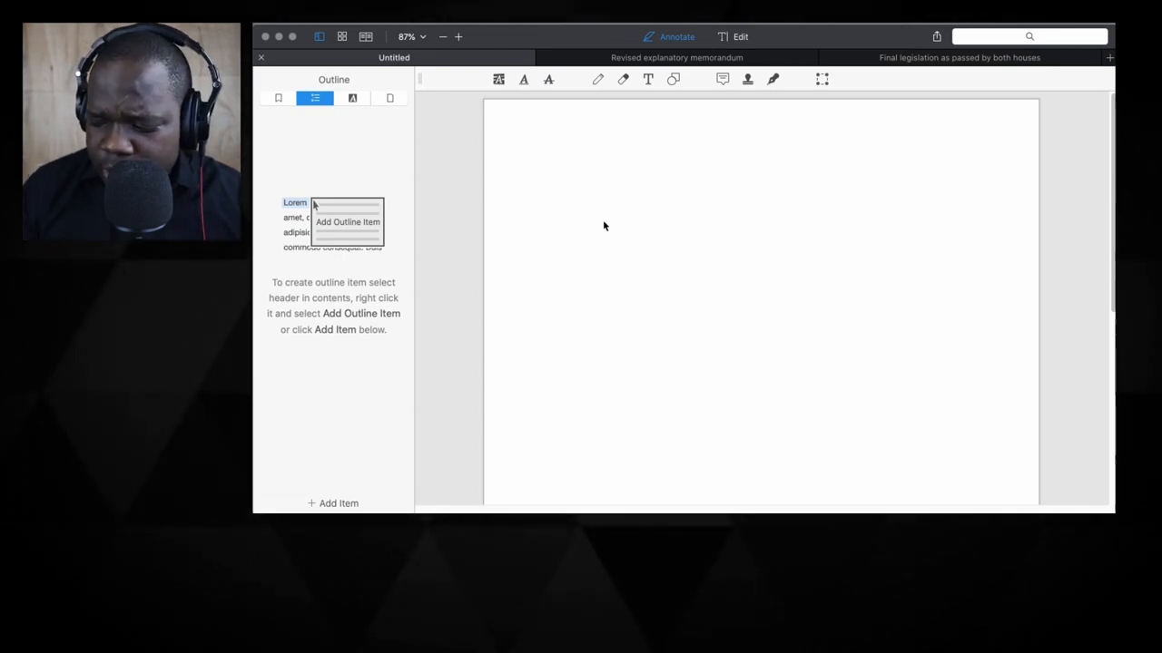
click(597, 80)
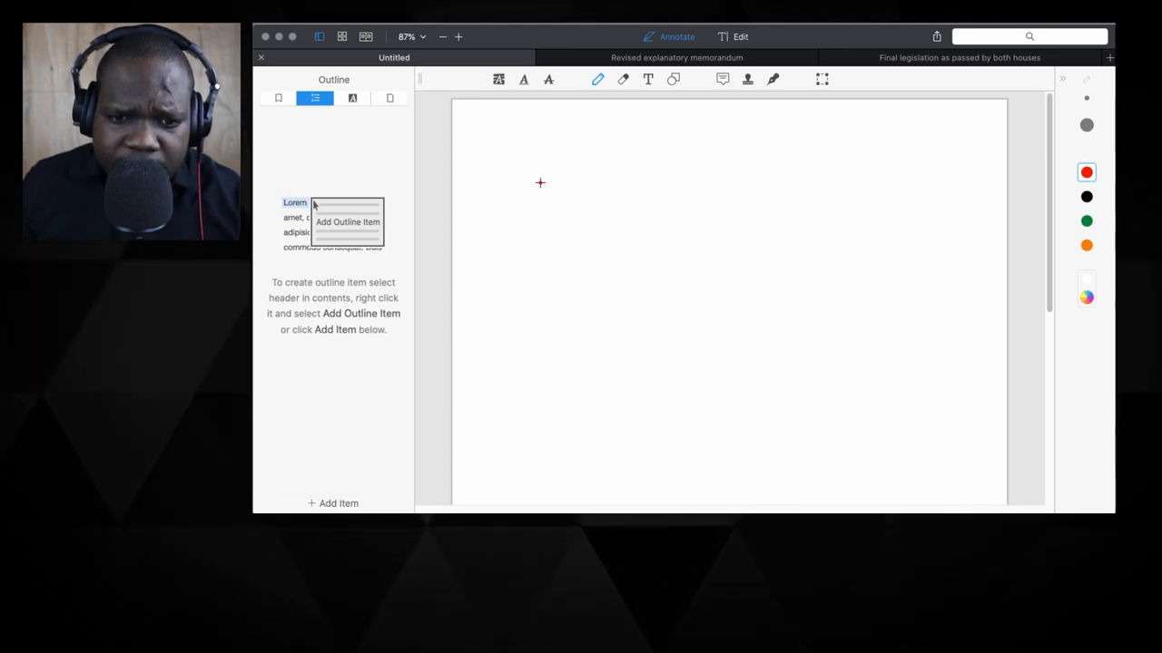
drag(543, 163, 573, 200)
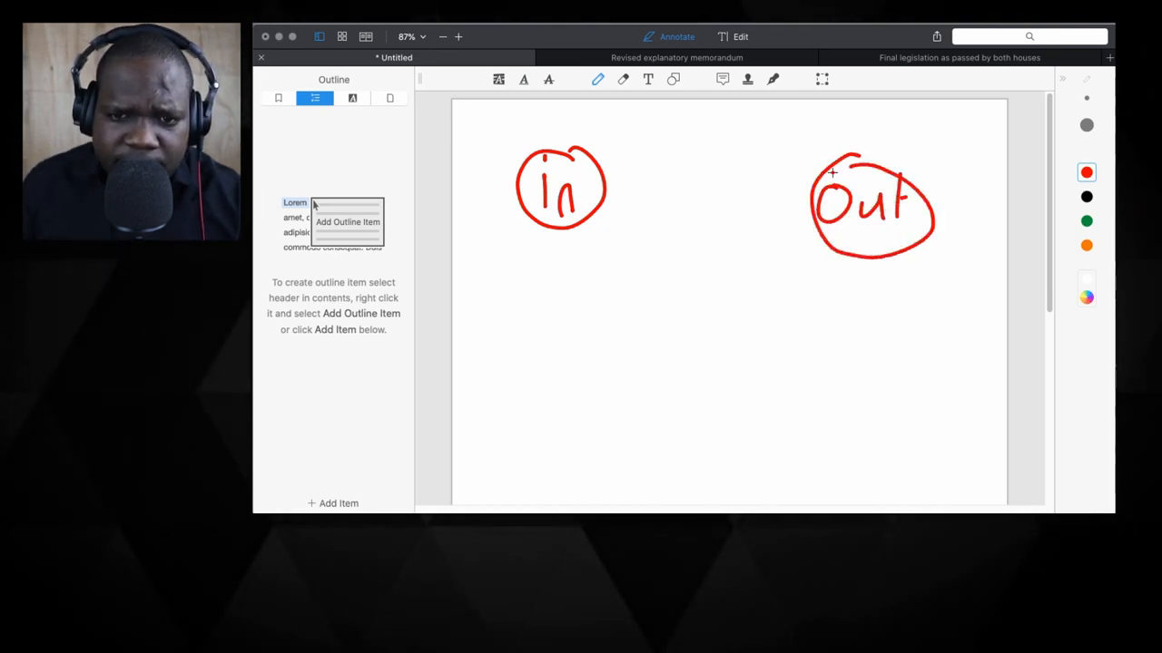
click(671, 56)
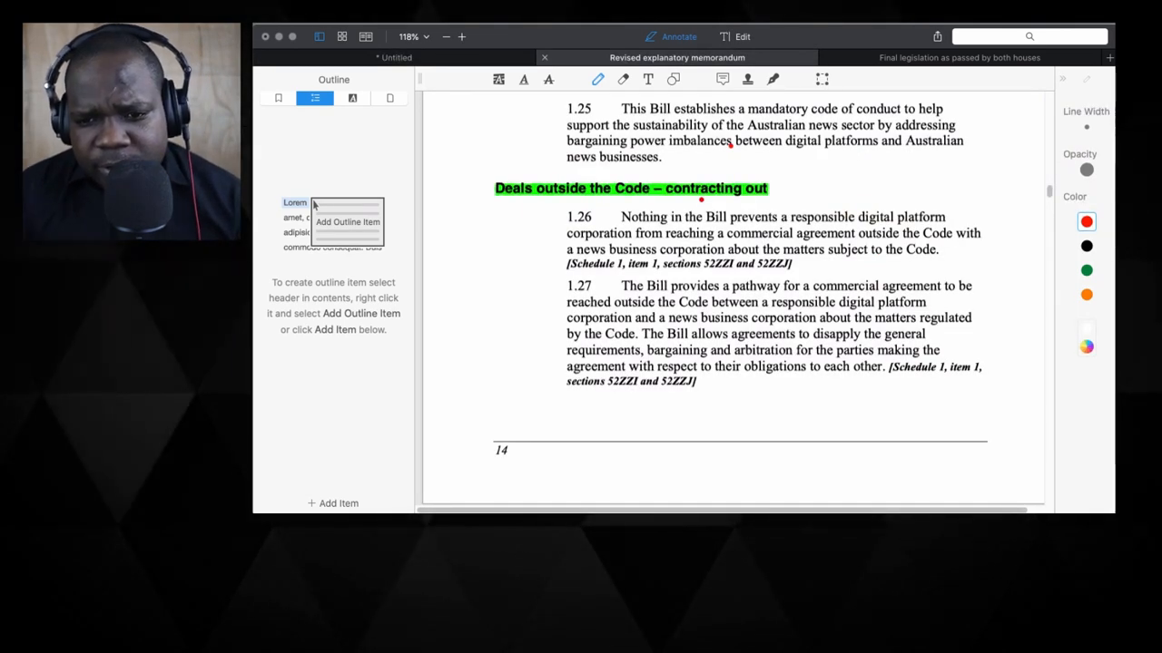
Highlight 'digital platform' and a further phrase of paragraph 1.26 in green.
click(514, 77)
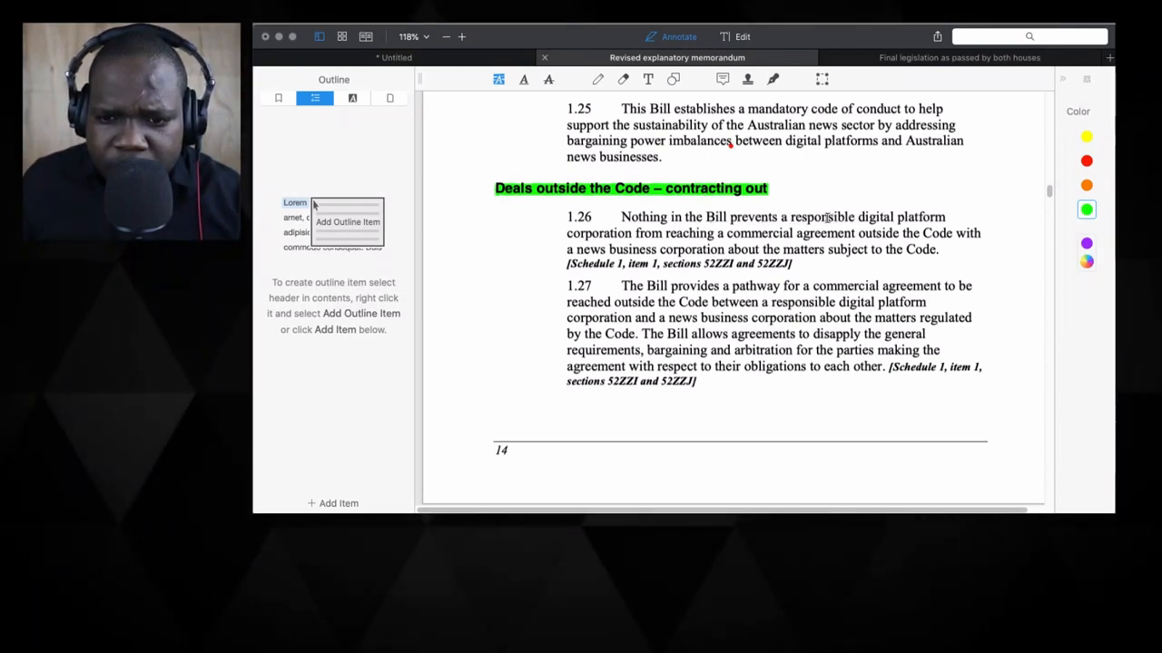
drag(856, 218, 947, 218)
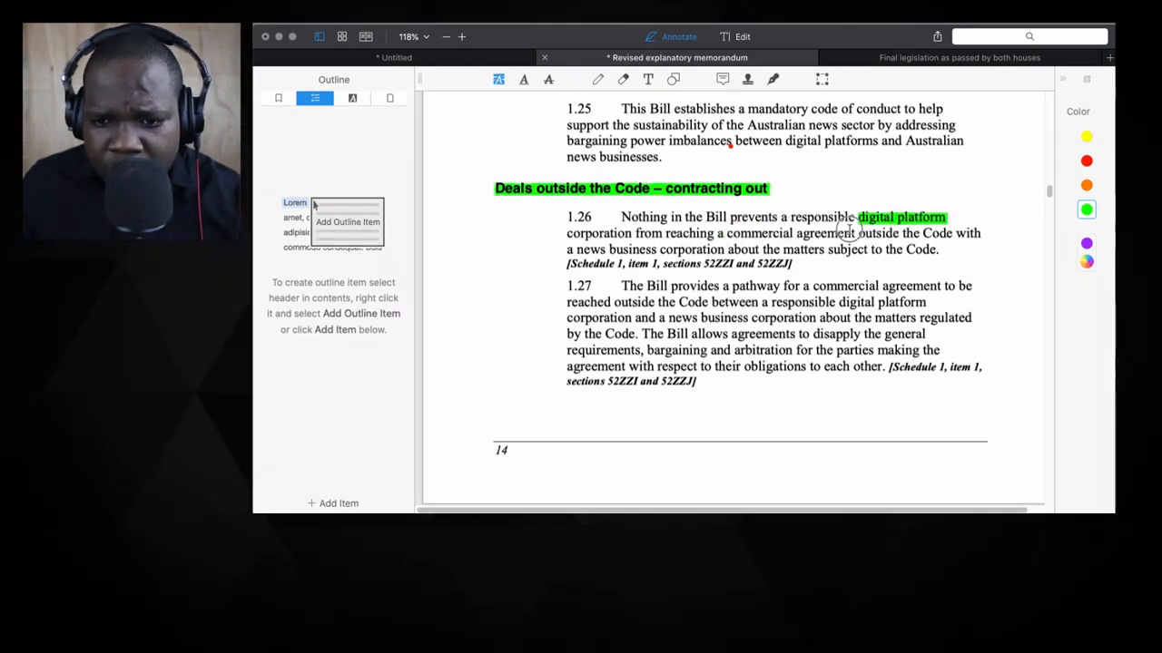
drag(717, 232, 953, 232)
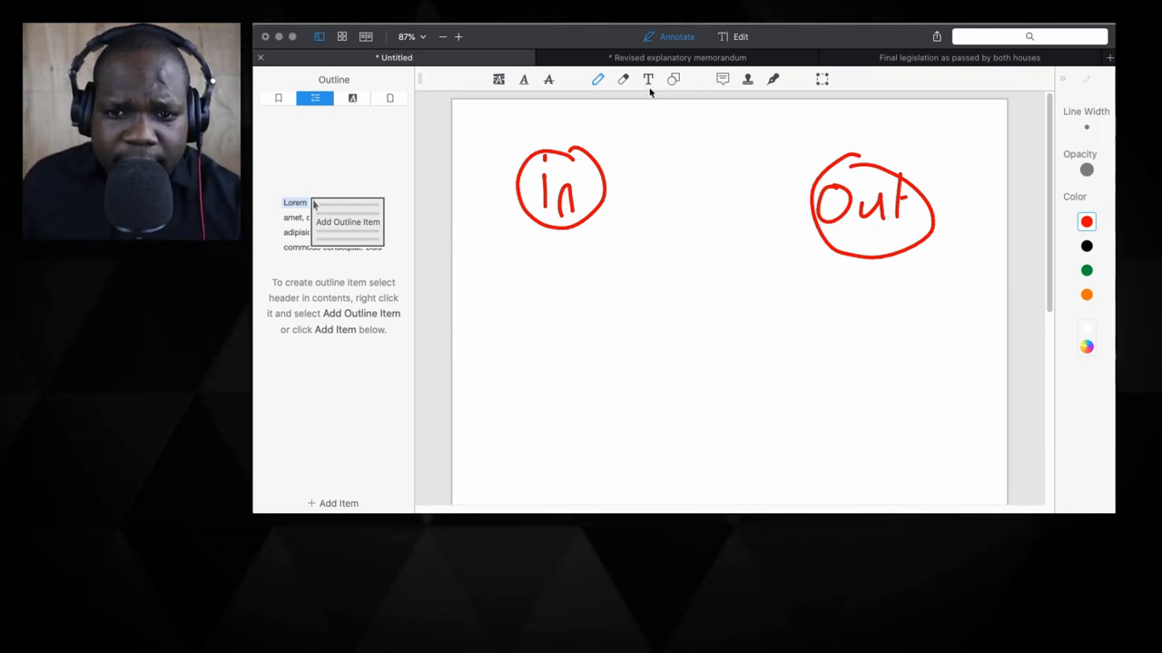
Draw red boxes under In and Out, marks in the Out box and a vertical dividing line, then return to the memorandum.
drag(517, 250, 585, 349)
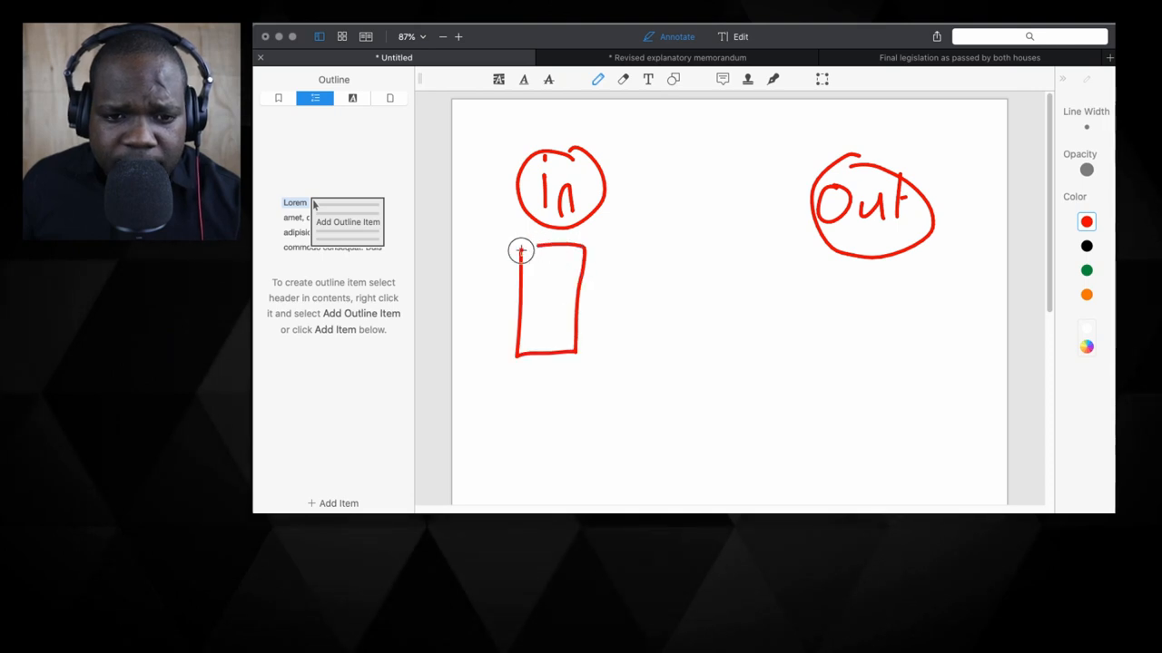
drag(798, 261, 853, 363)
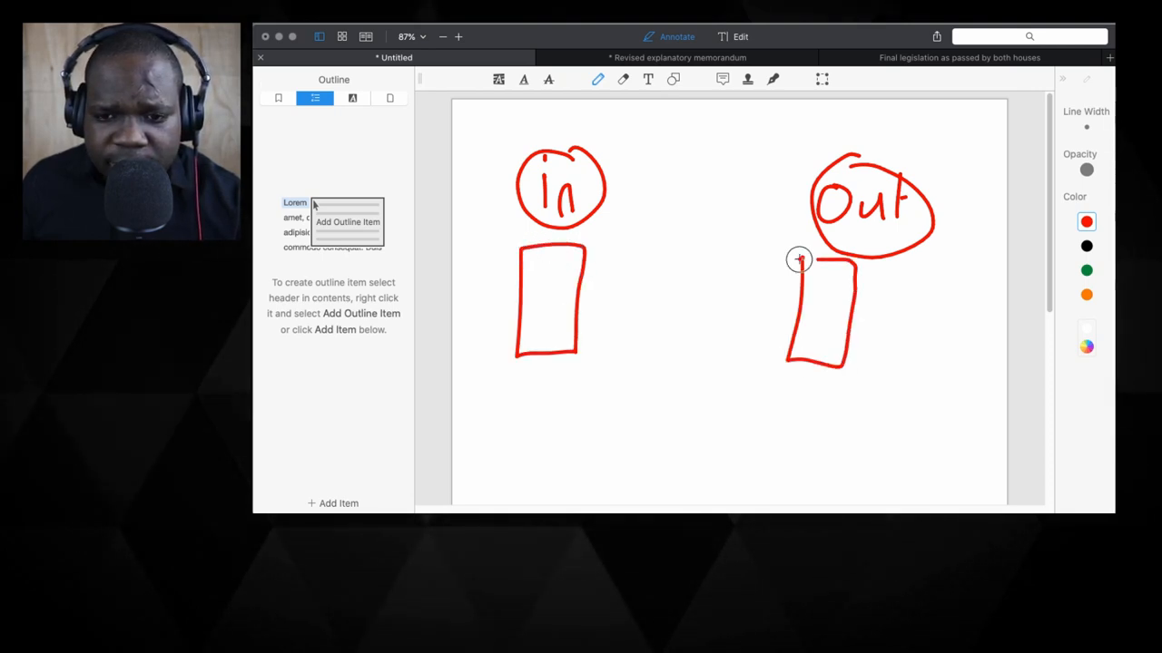
drag(802, 276, 832, 312)
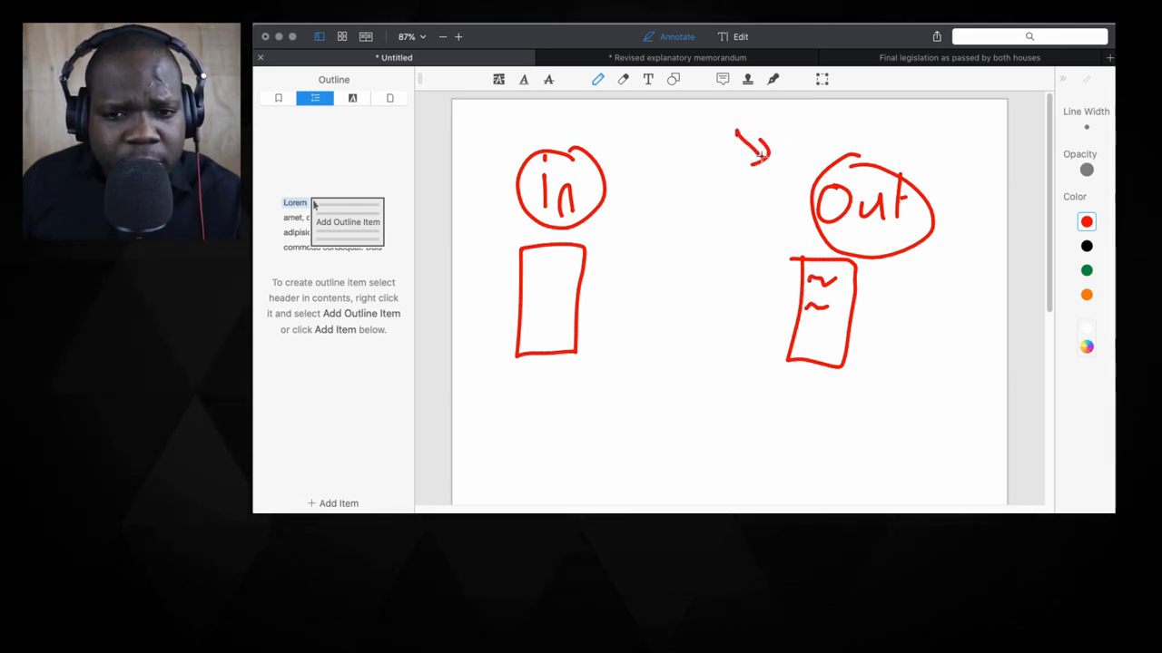
mouse_move(806, 180)
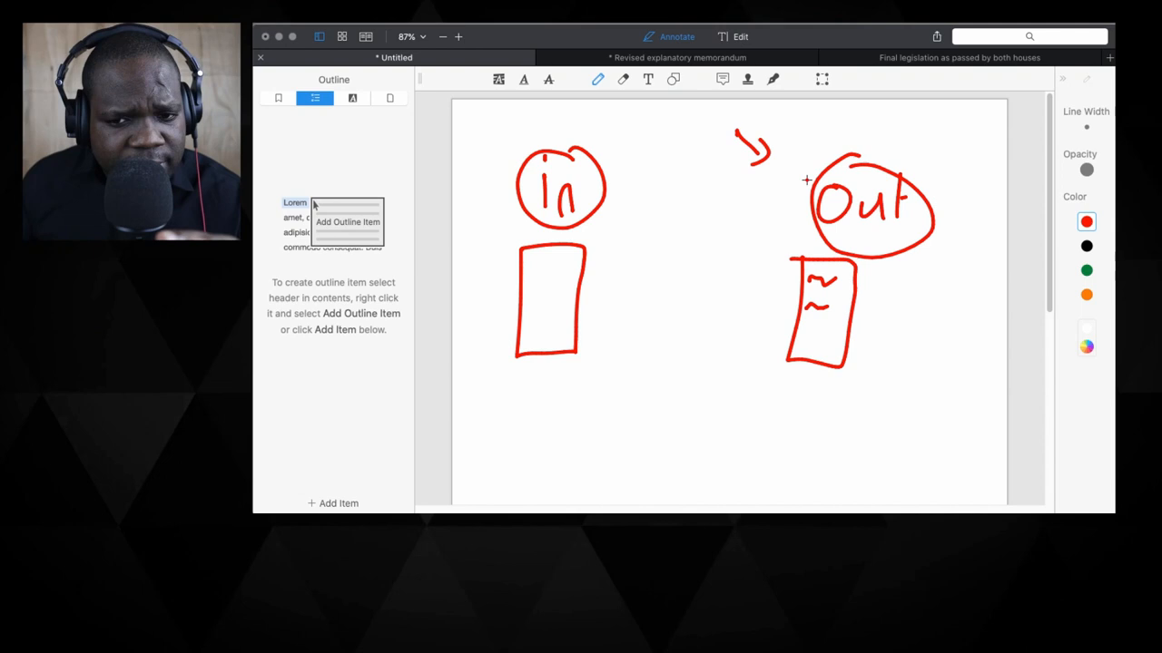
drag(694, 124, 675, 431)
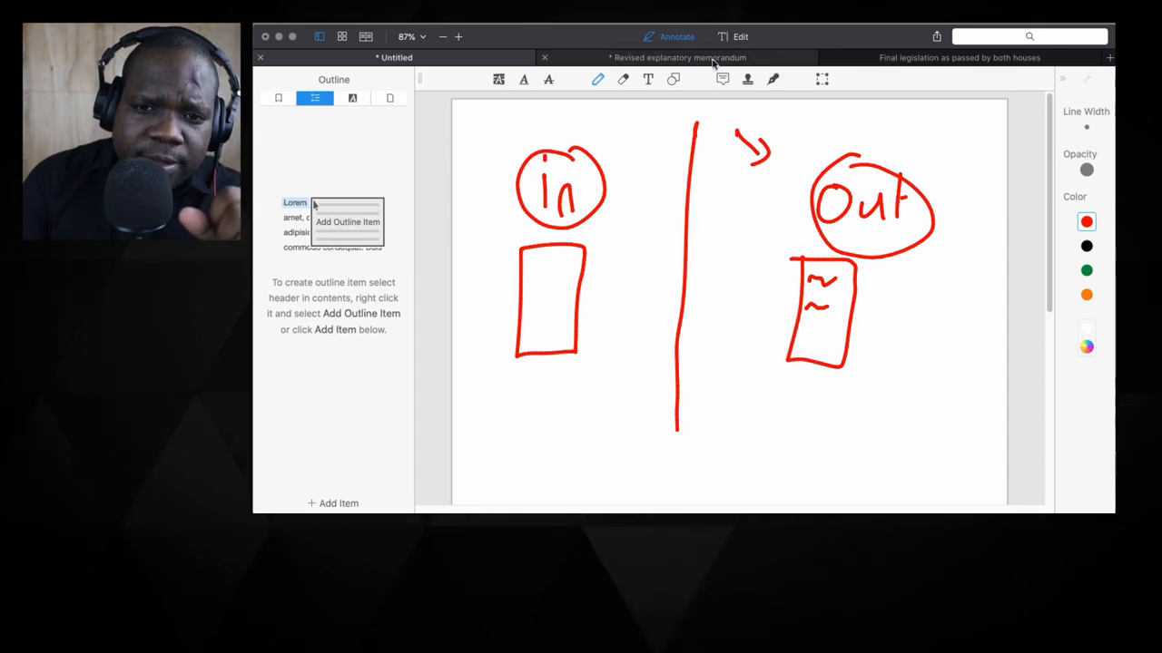
click(670, 58)
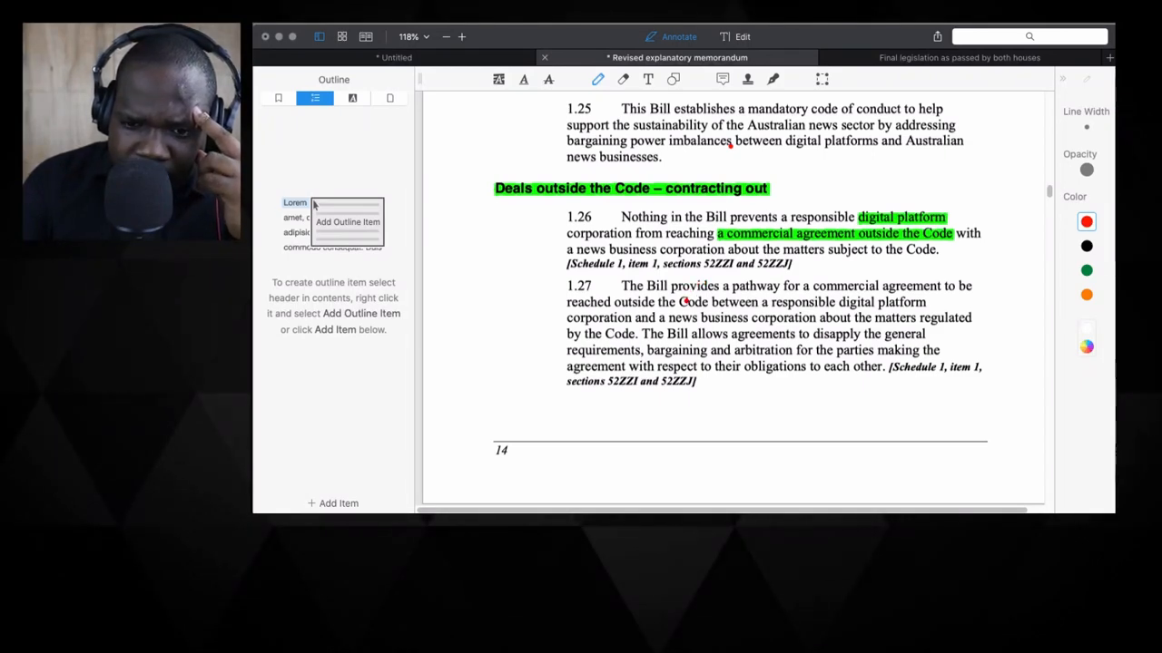
Scroll to page 15 and pen a red mark beside the header above paragraph 1.28, then go to Untitled.
scroll(down, 3)
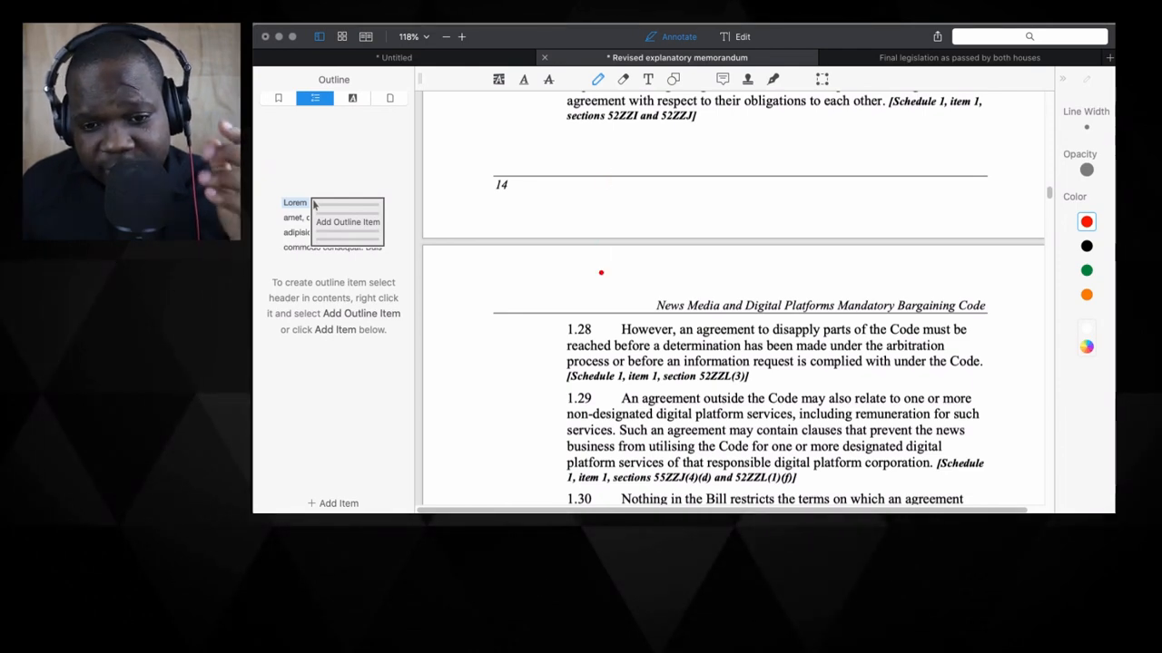
drag(601, 272, 617, 313)
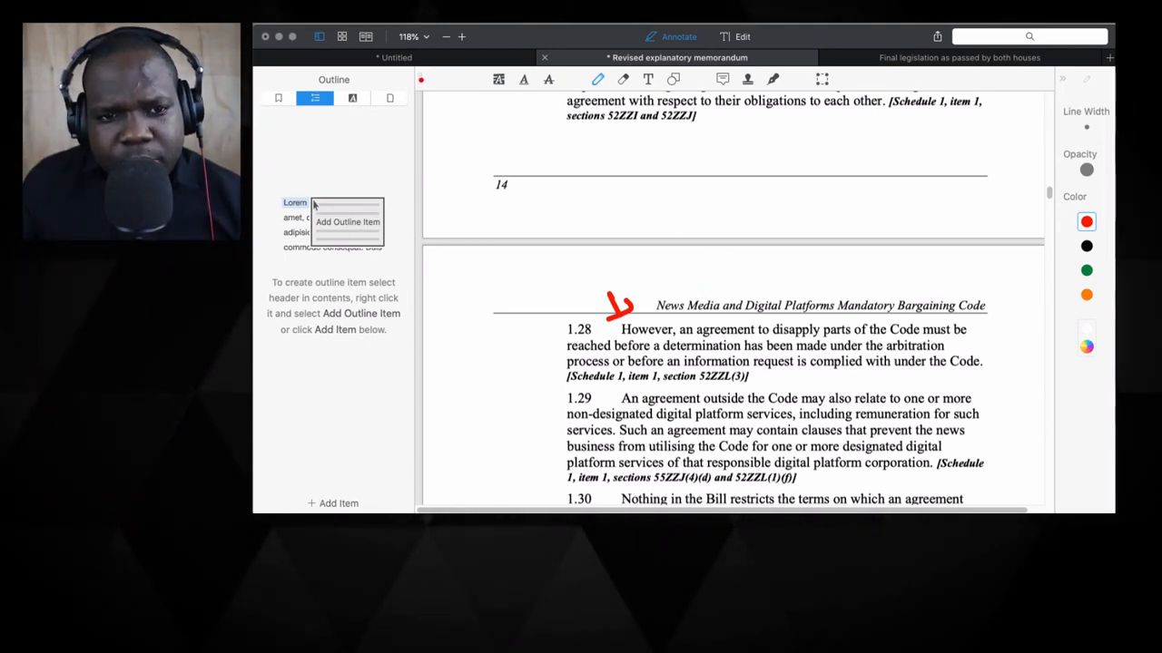
click(396, 57)
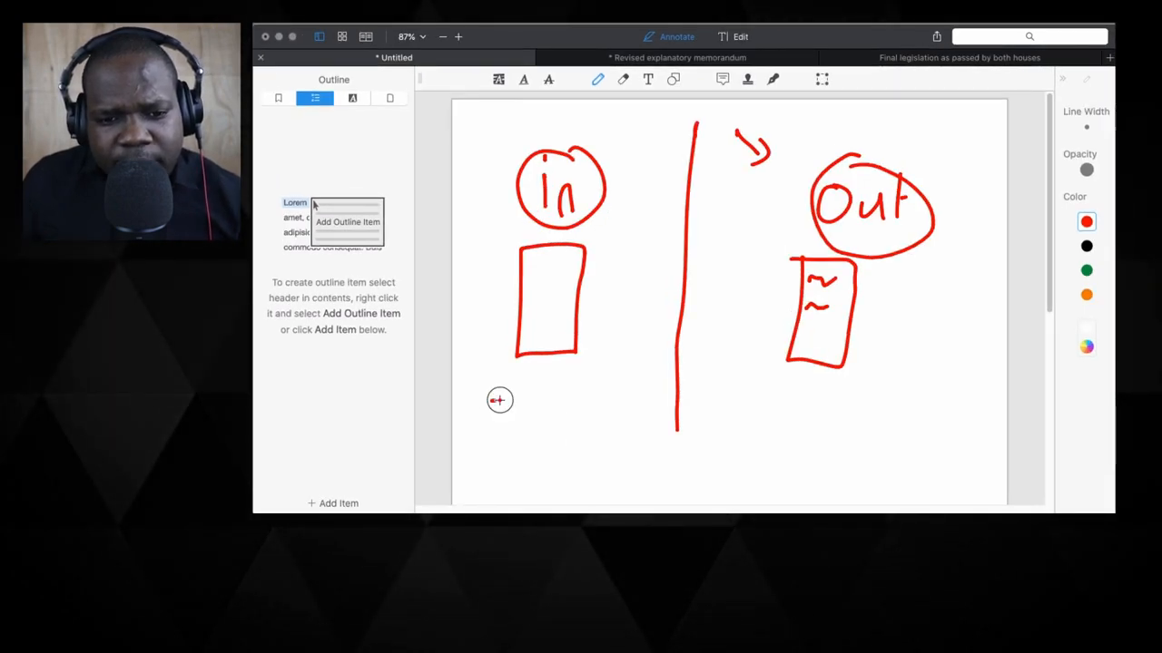
Draw red tick-ended time-span bars under the In and Out boxes, then return to the memorandum.
drag(486, 390, 618, 399)
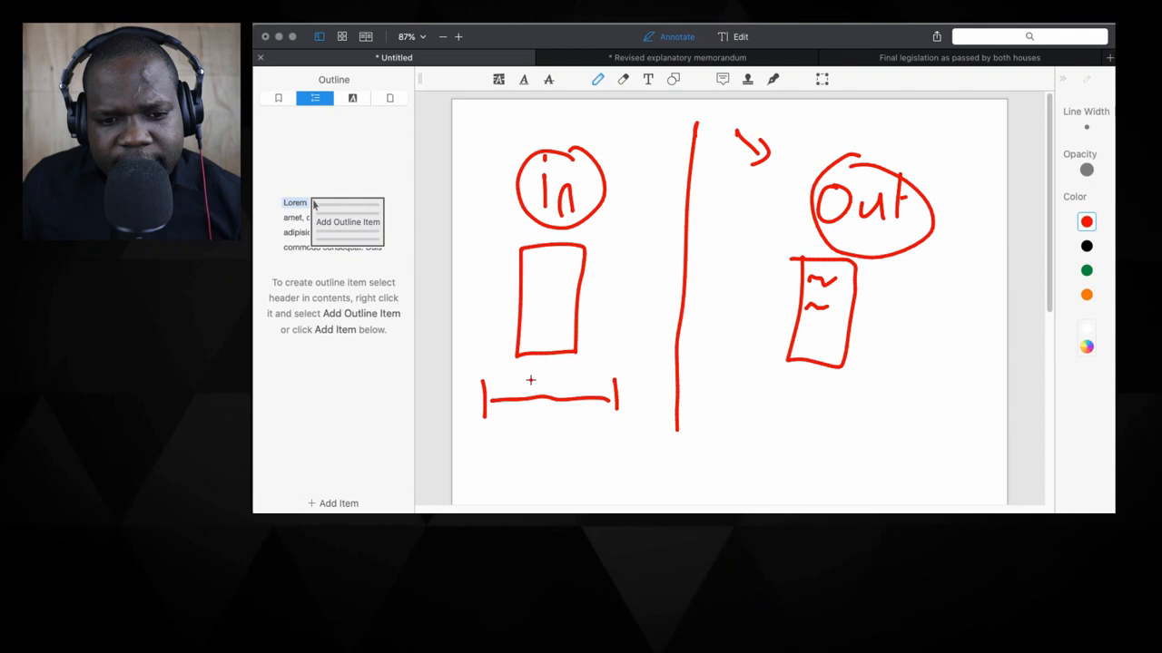
mouse_move(755, 402)
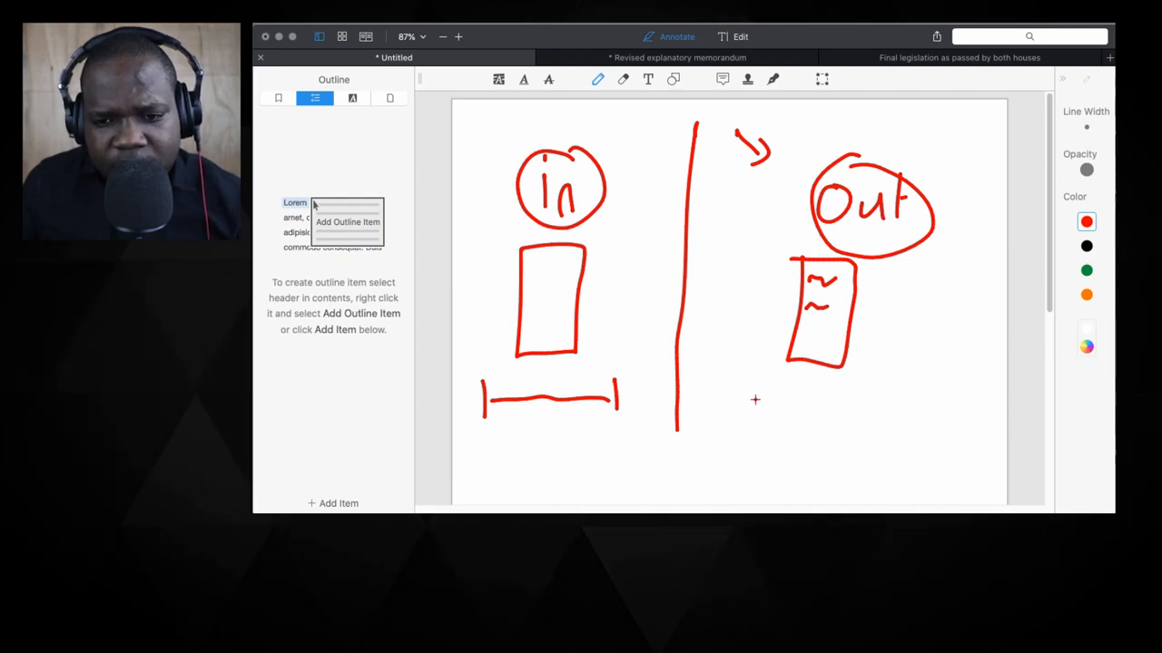
mouse_move(751, 387)
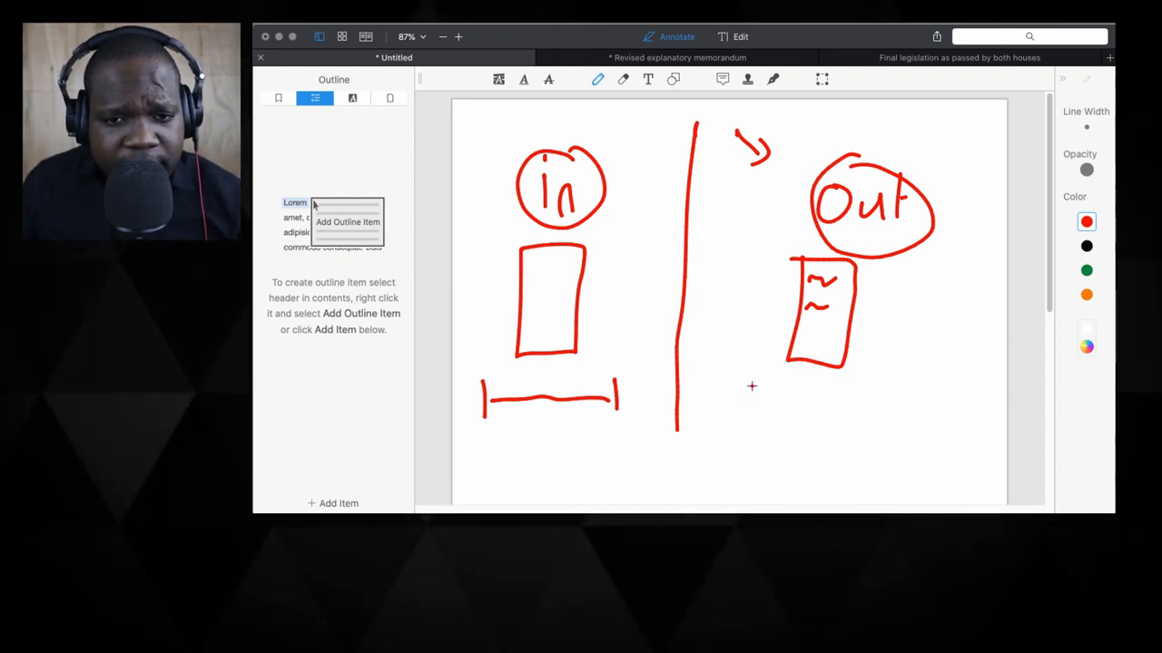
mouse_move(784, 408)
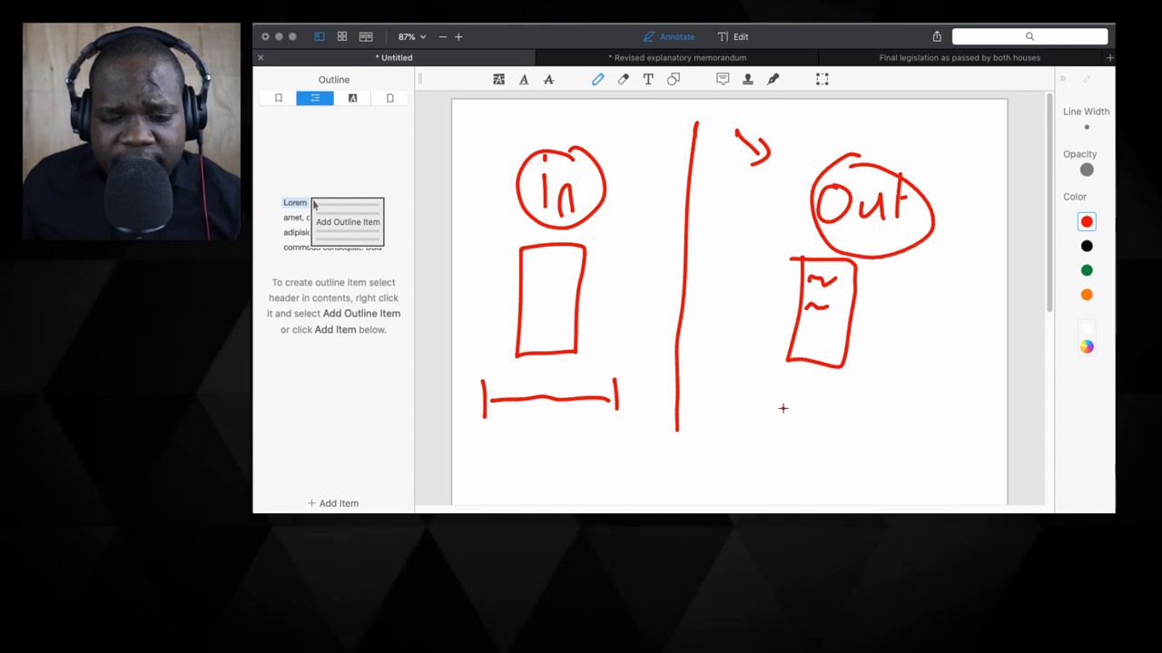
drag(777, 410, 856, 396)
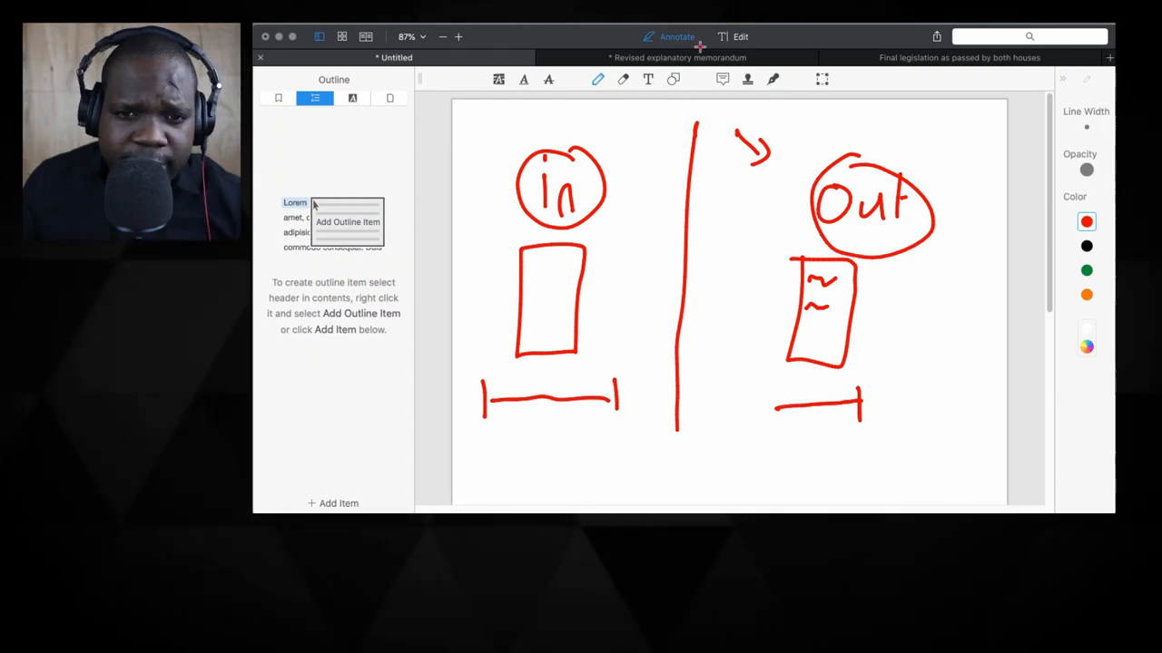
click(668, 57)
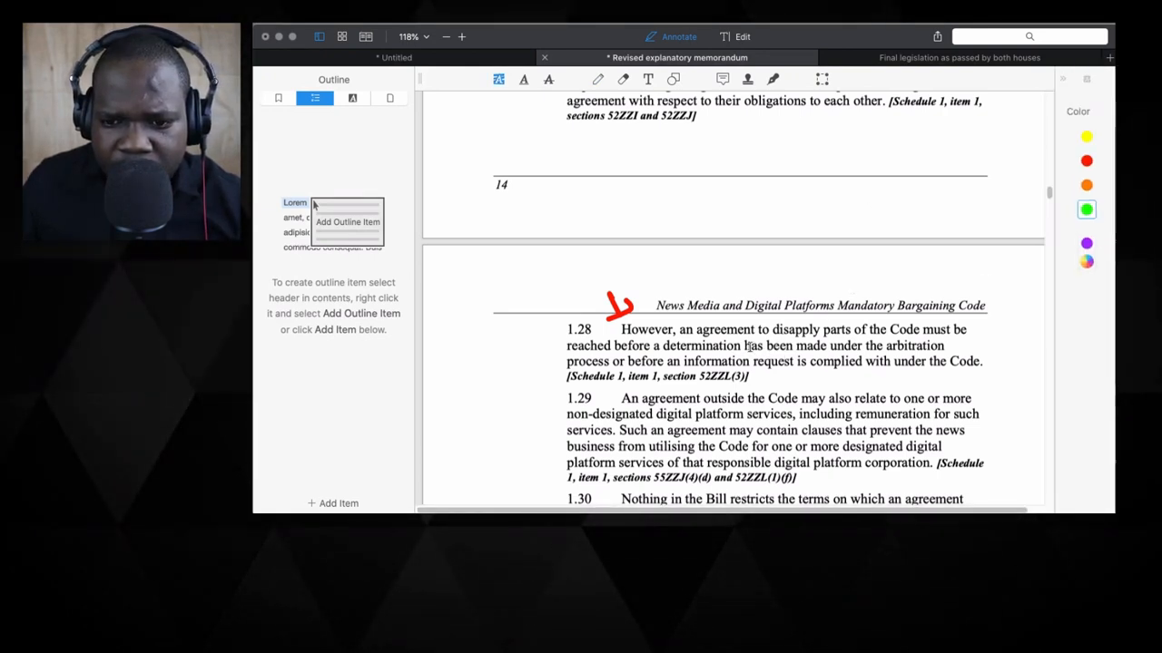
Highlight in green paragraph 1.28's determination-under-arbitration and information-request conditions.
drag(613, 345, 766, 345)
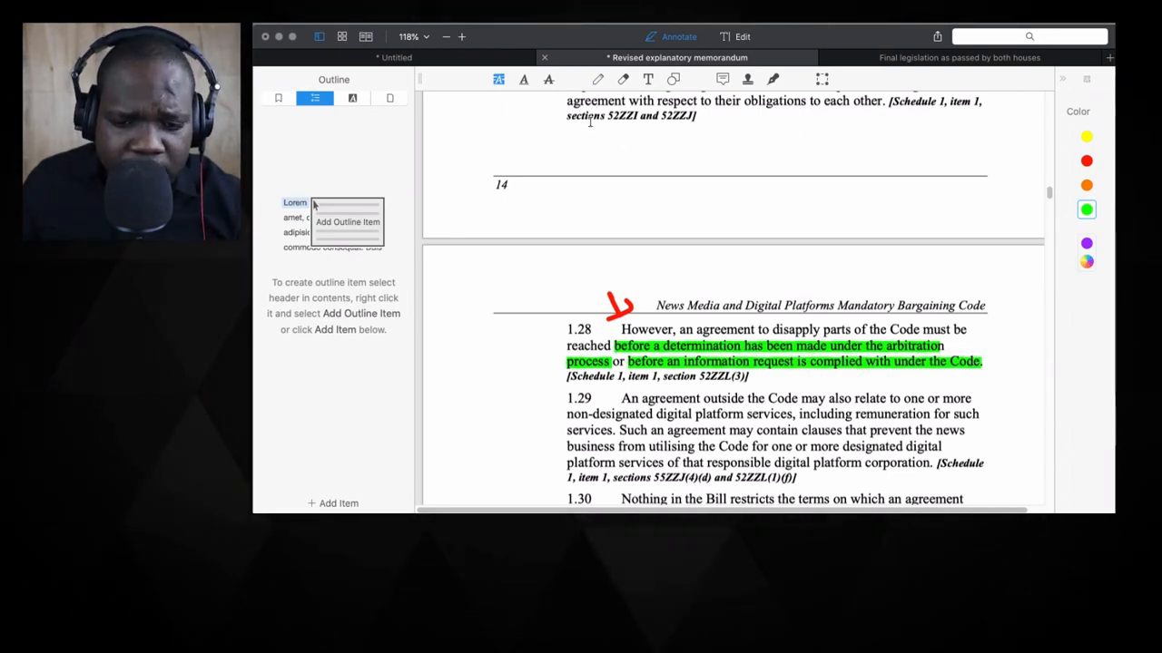
mouse_move(686, 270)
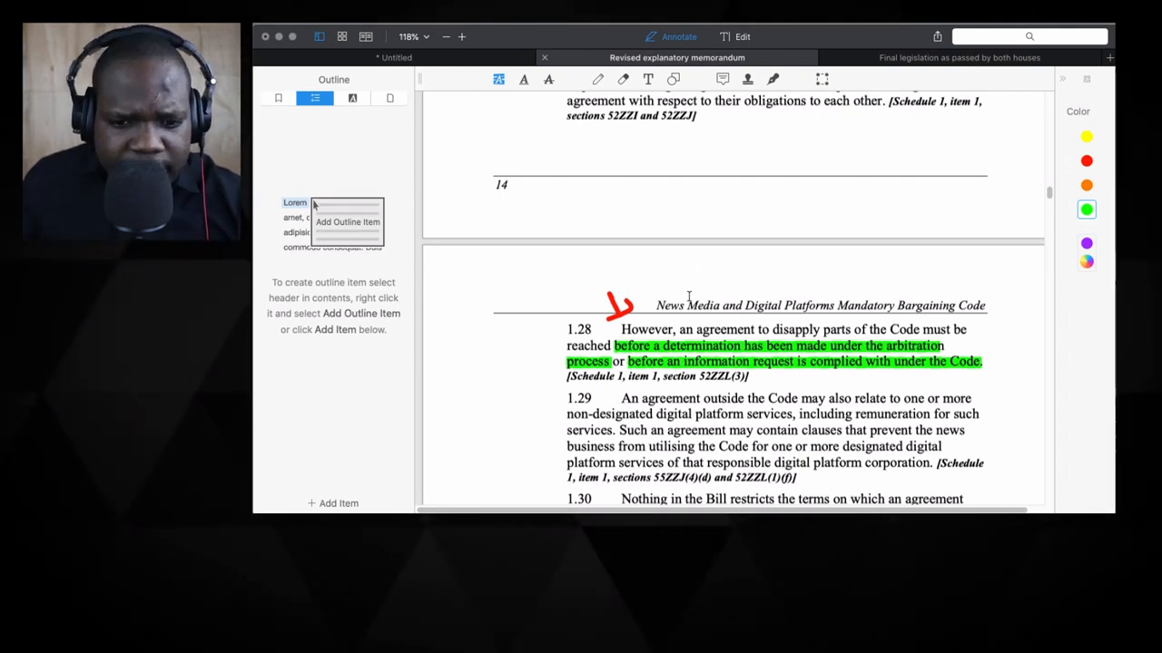
scroll(down, 3)
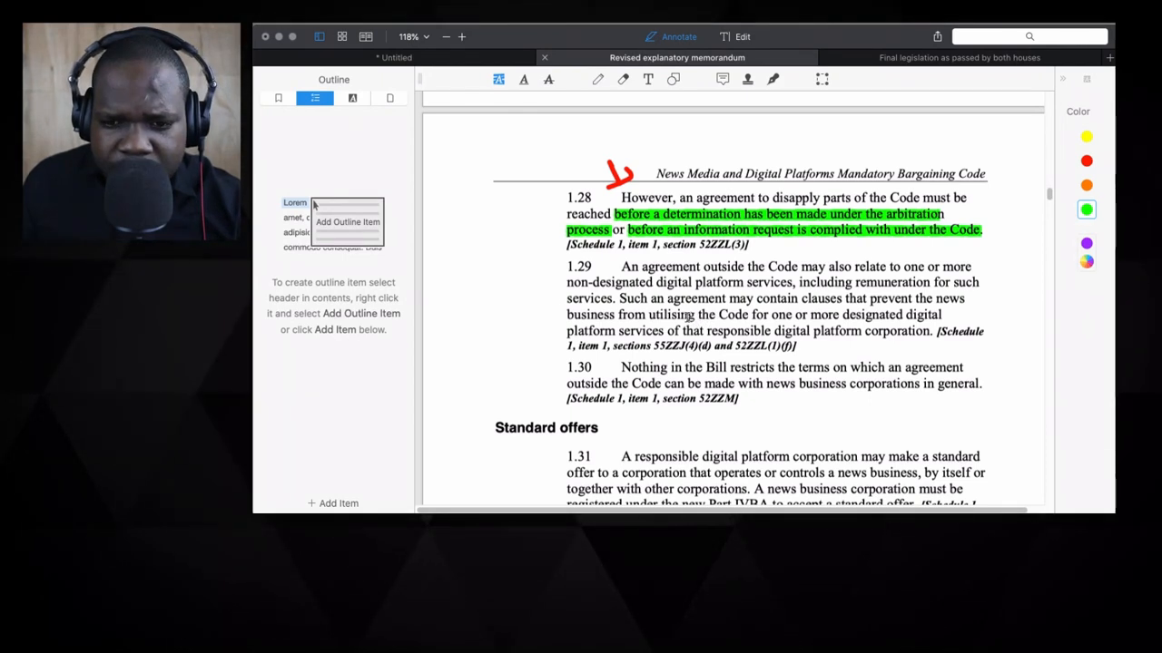
Highlight 1.29's sentence on clauses preventing Code use and pen a red '??' beside it.
drag(619, 297, 926, 331)
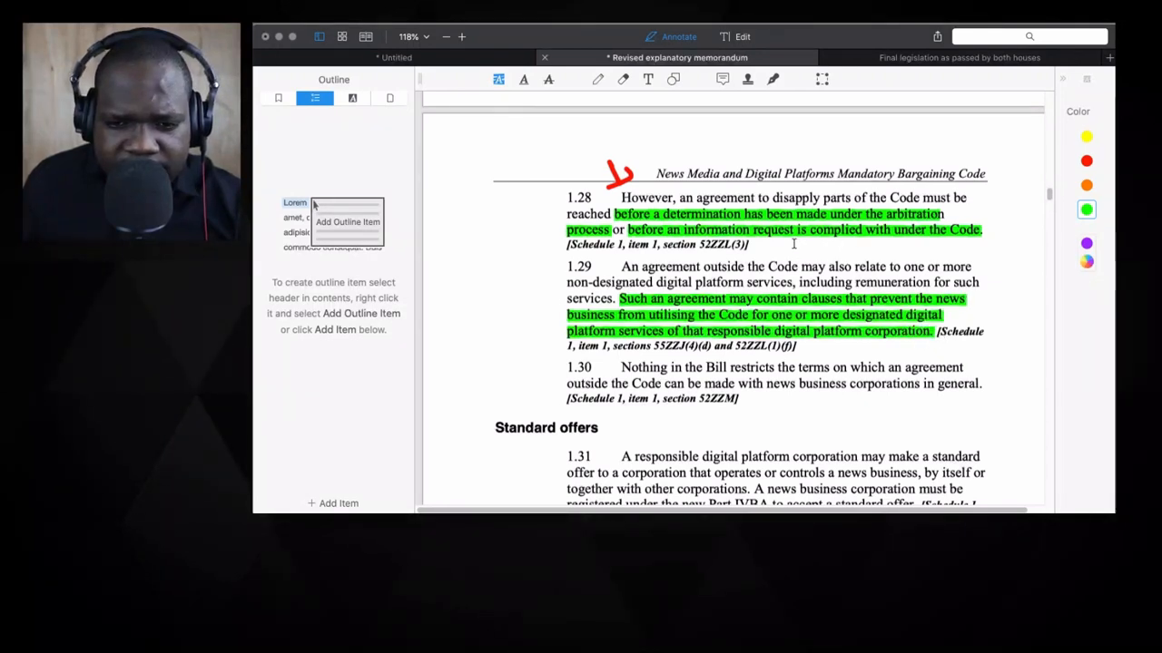
click(622, 80)
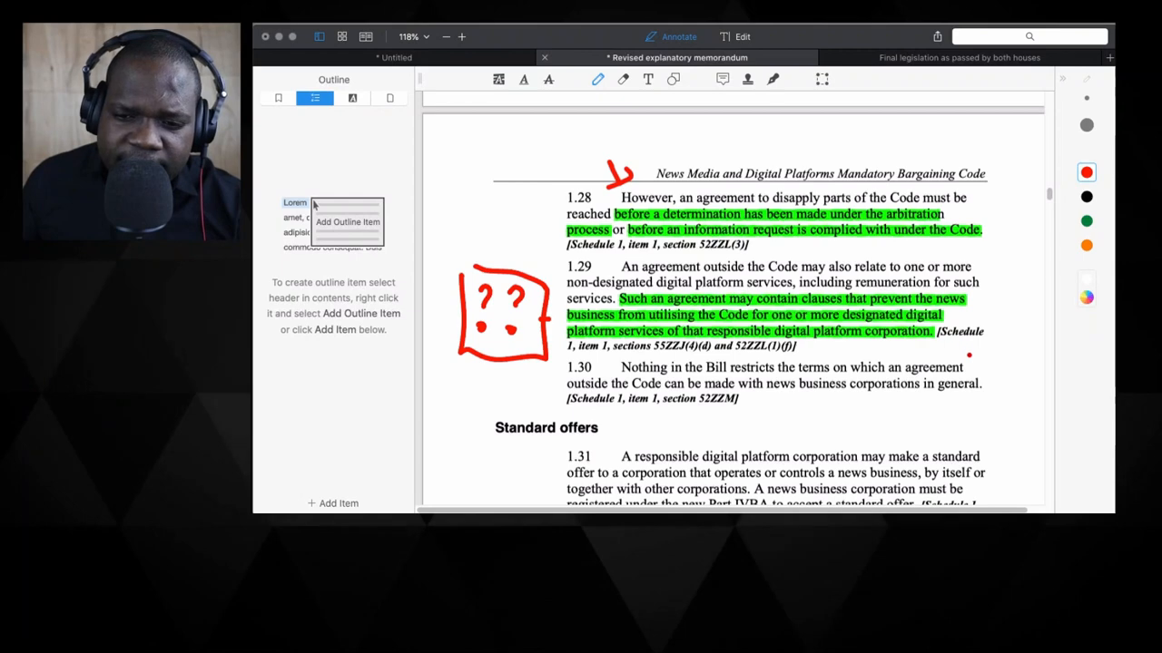
drag(989, 363, 990, 403)
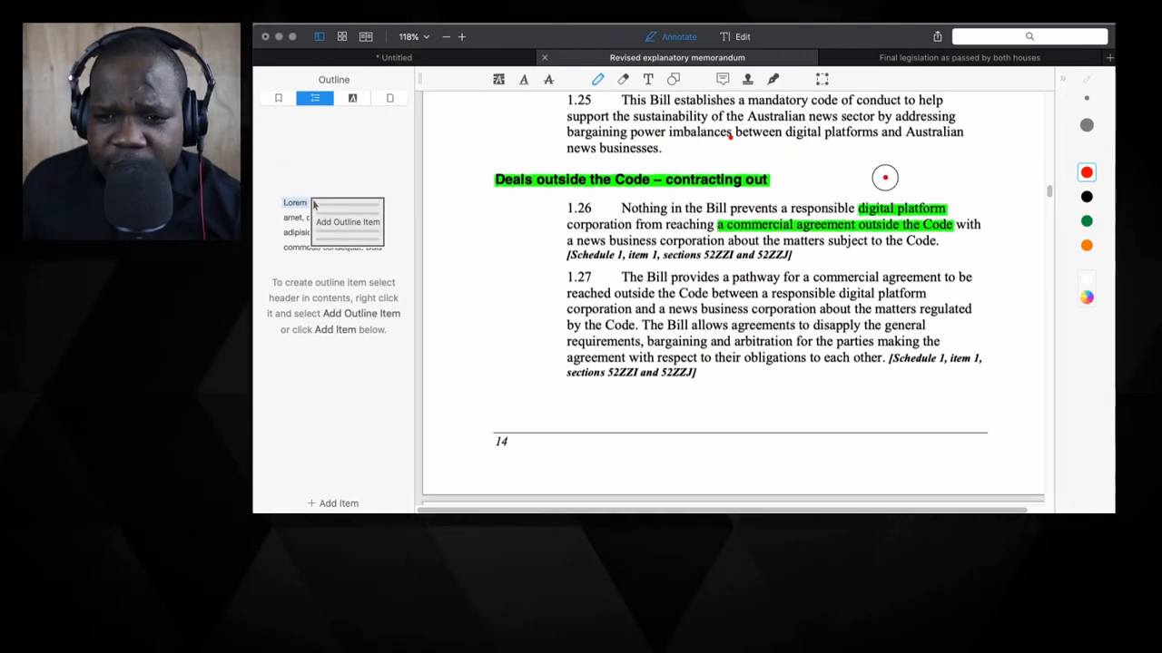
Pen a red question mark and arrow at 'digital platform' in 1.26, then scroll to page 17.
drag(885, 149, 882, 196)
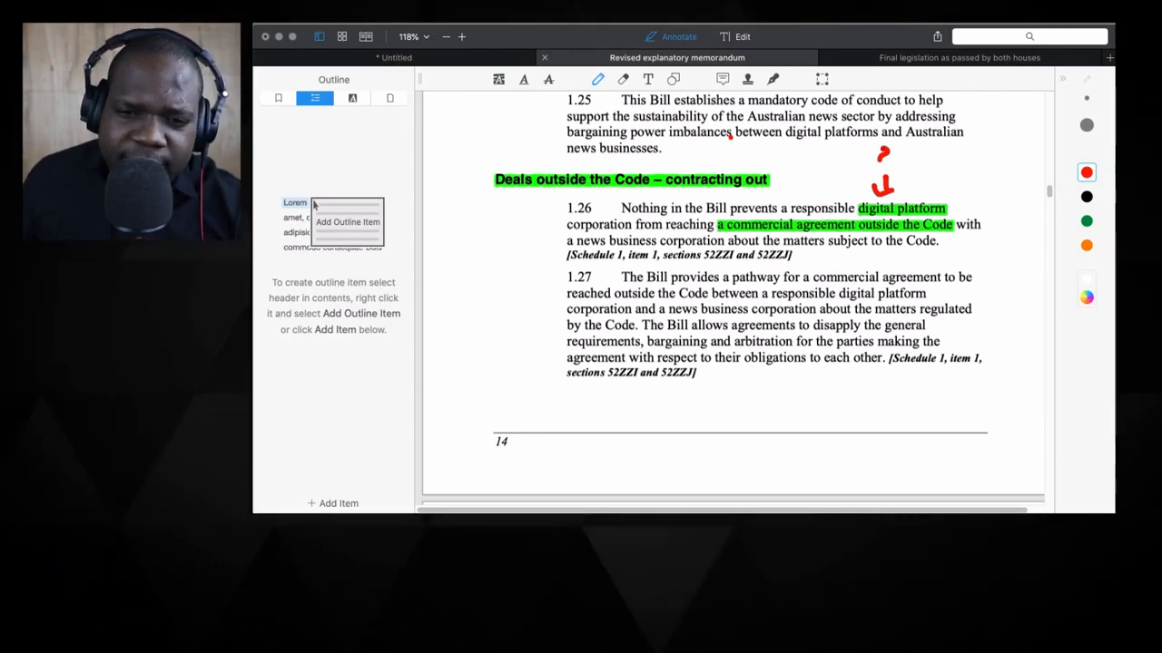
scroll(down, 3)
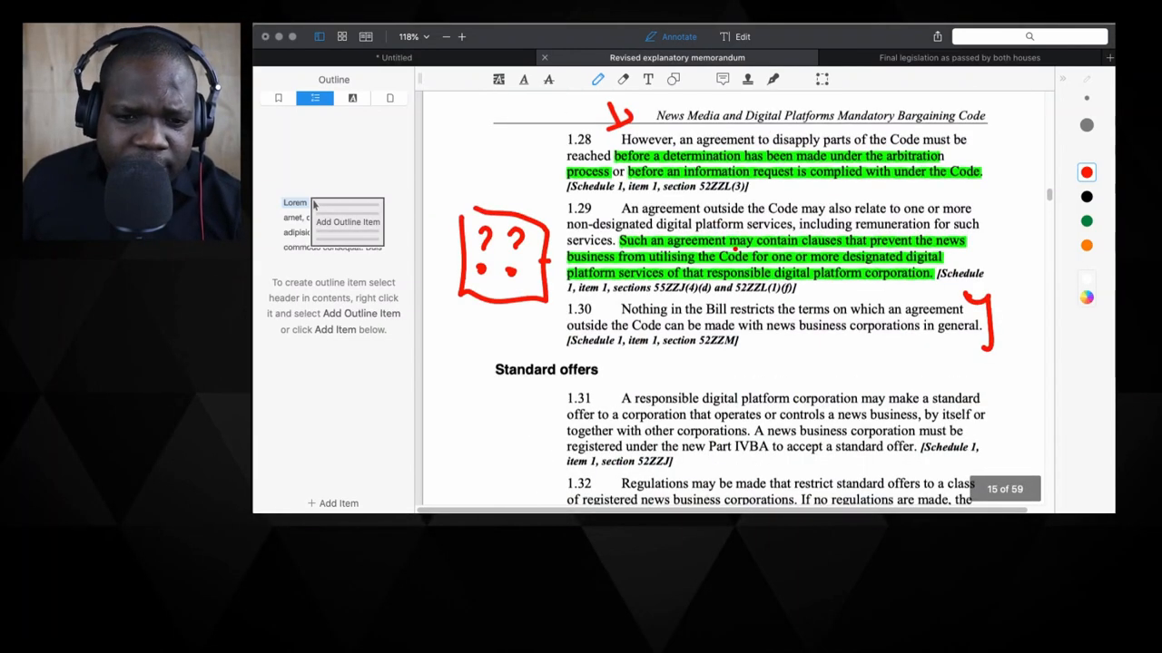
scroll(down, 3)
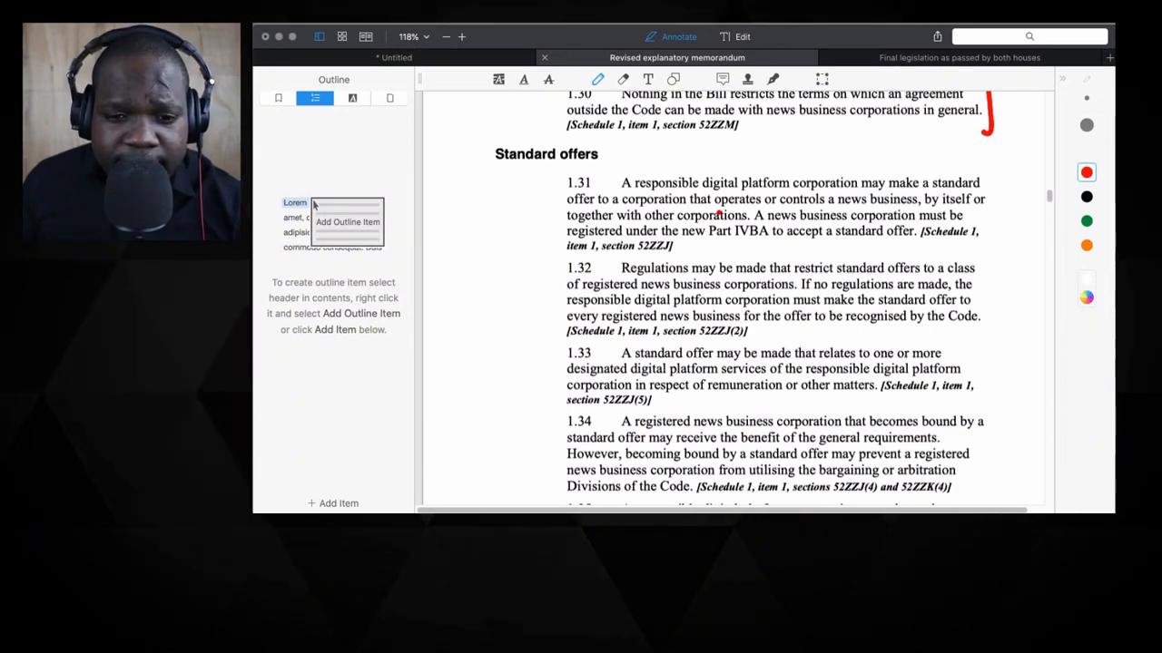
scroll(down, 3)
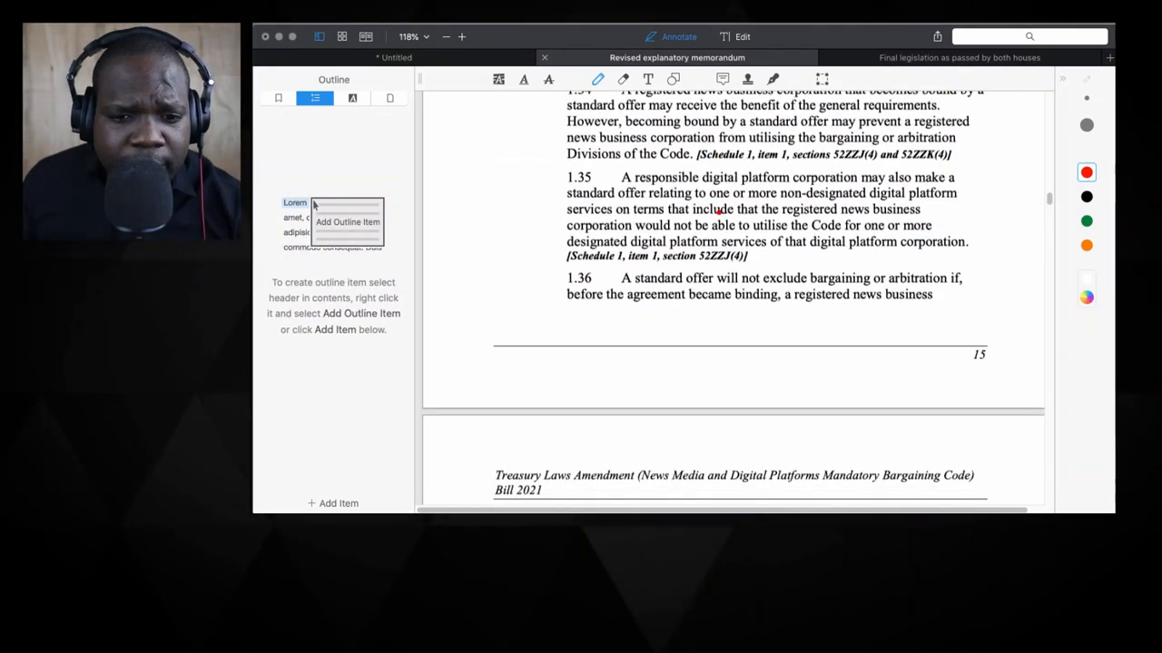
scroll(down, 3)
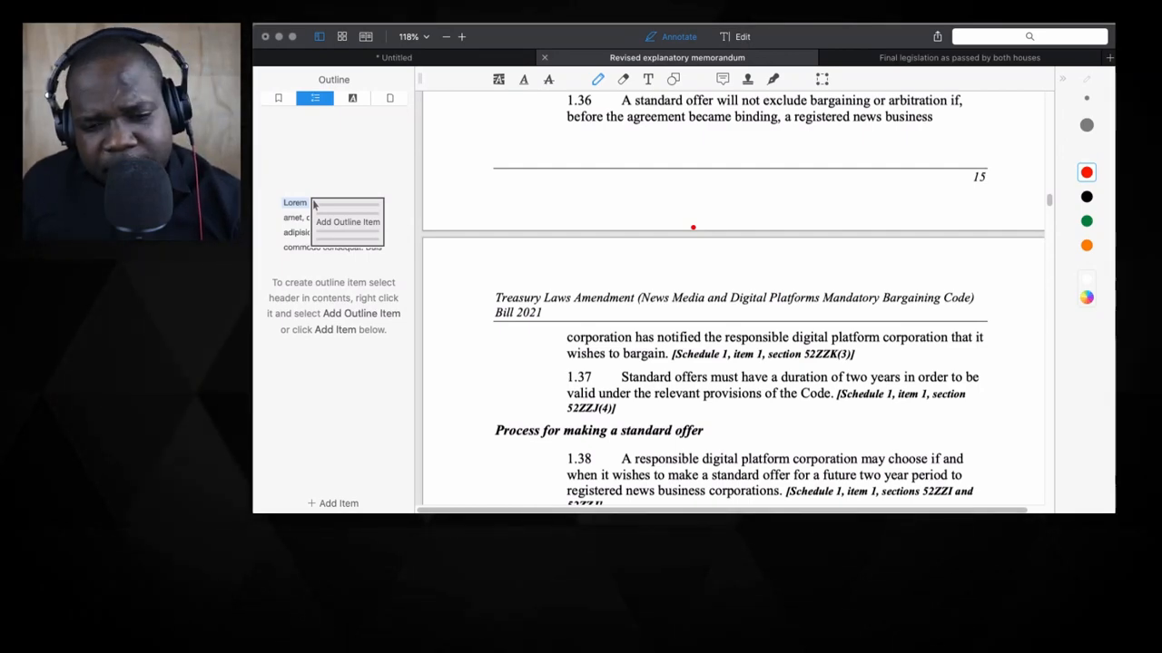
scroll(down, 3)
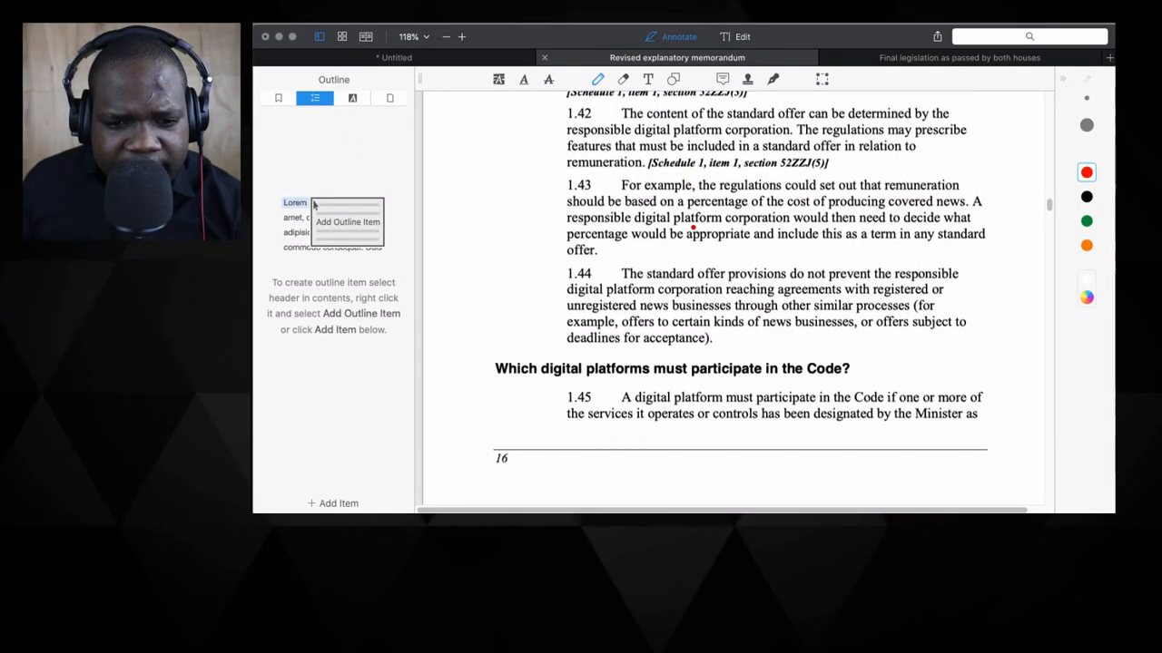
scroll(down, 3)
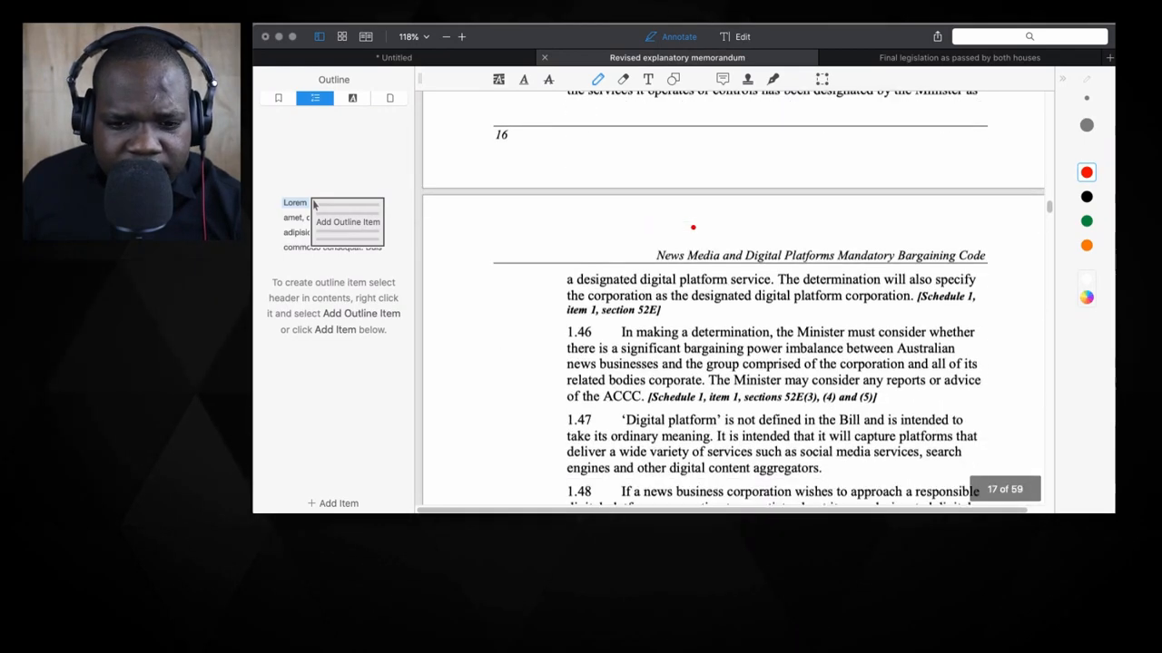
scroll(down, 3)
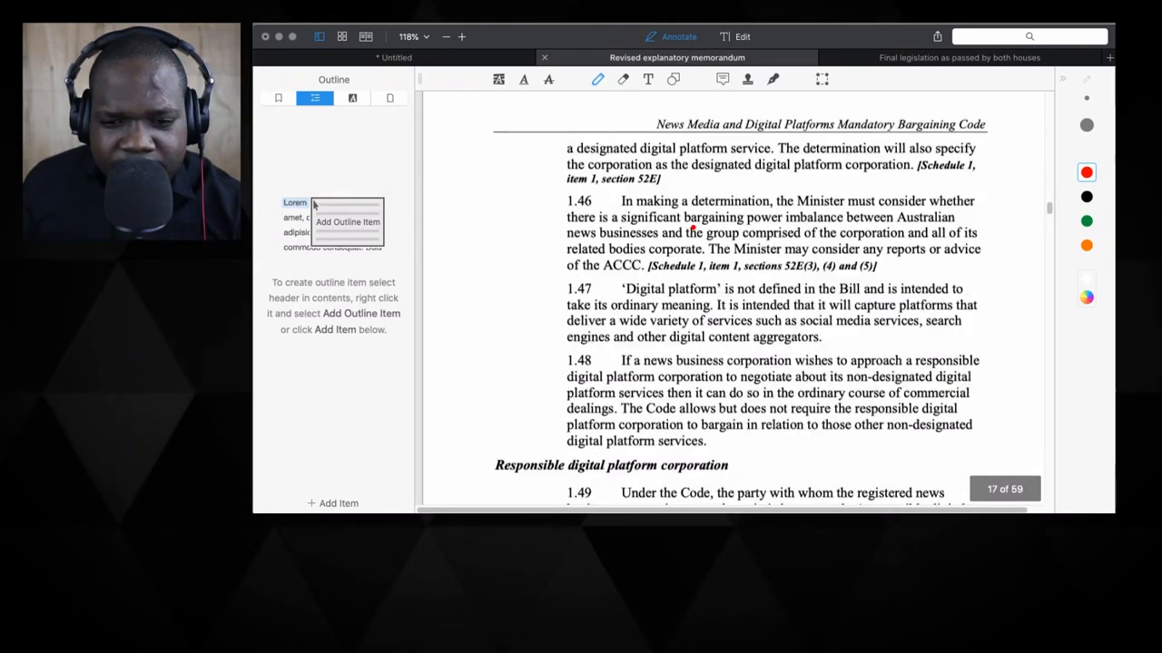
scroll(down, 3)
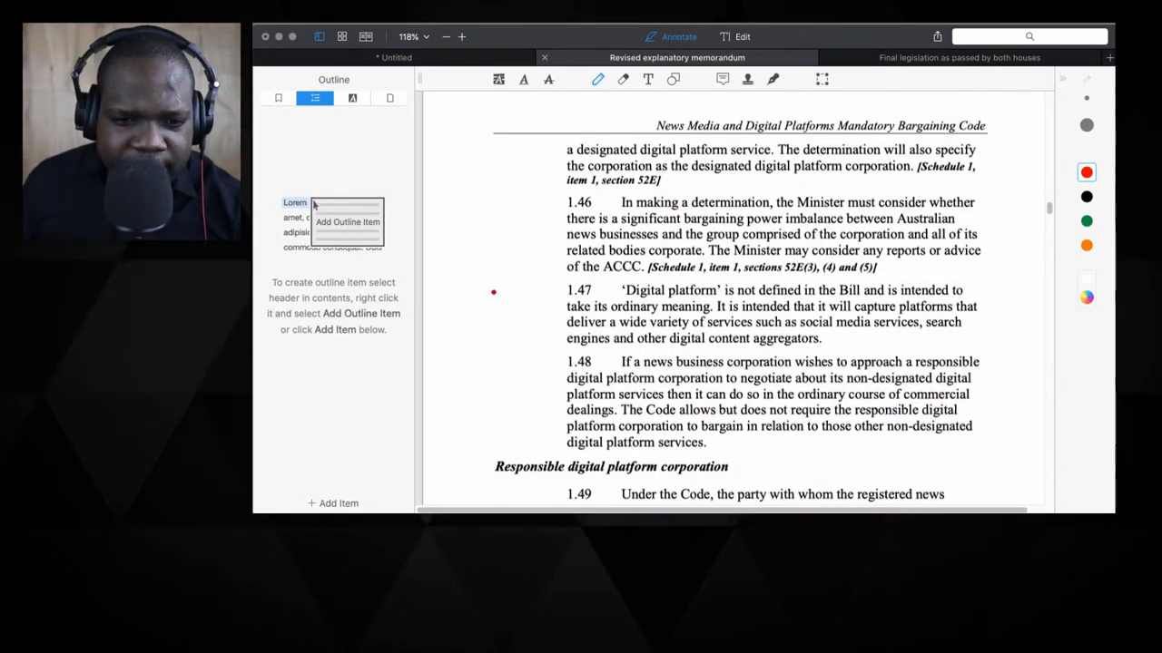
Mark paragraph 1.47 with a red arrow and highlight the term 'Digital platform' in green.
drag(493, 291, 534, 297)
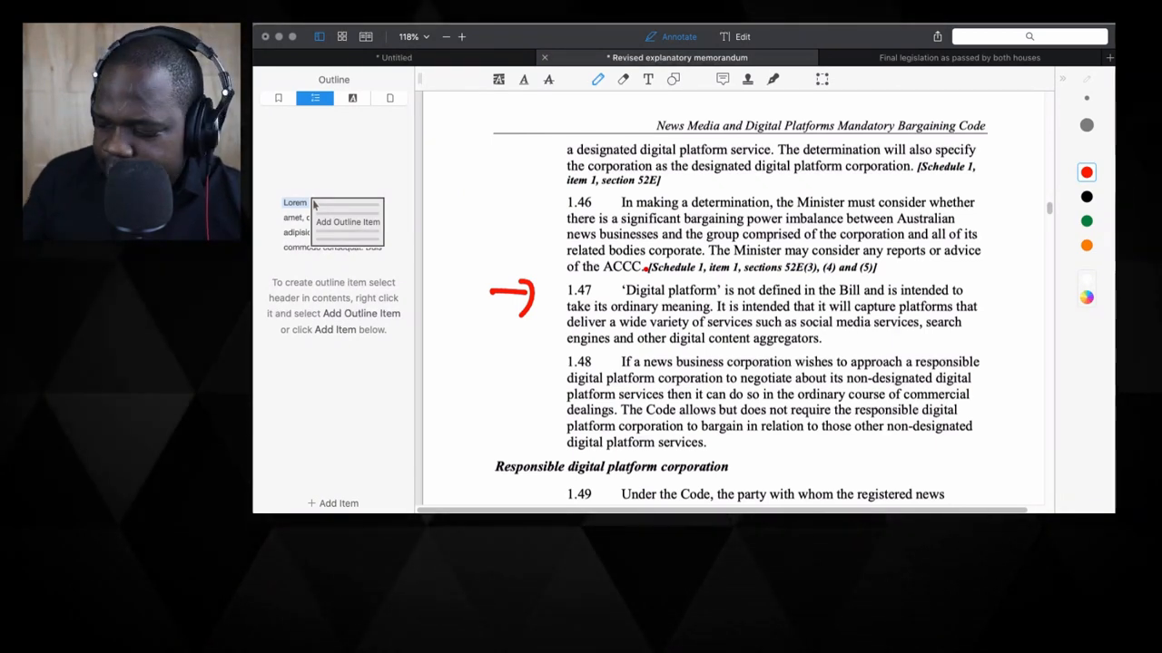
click(490, 80)
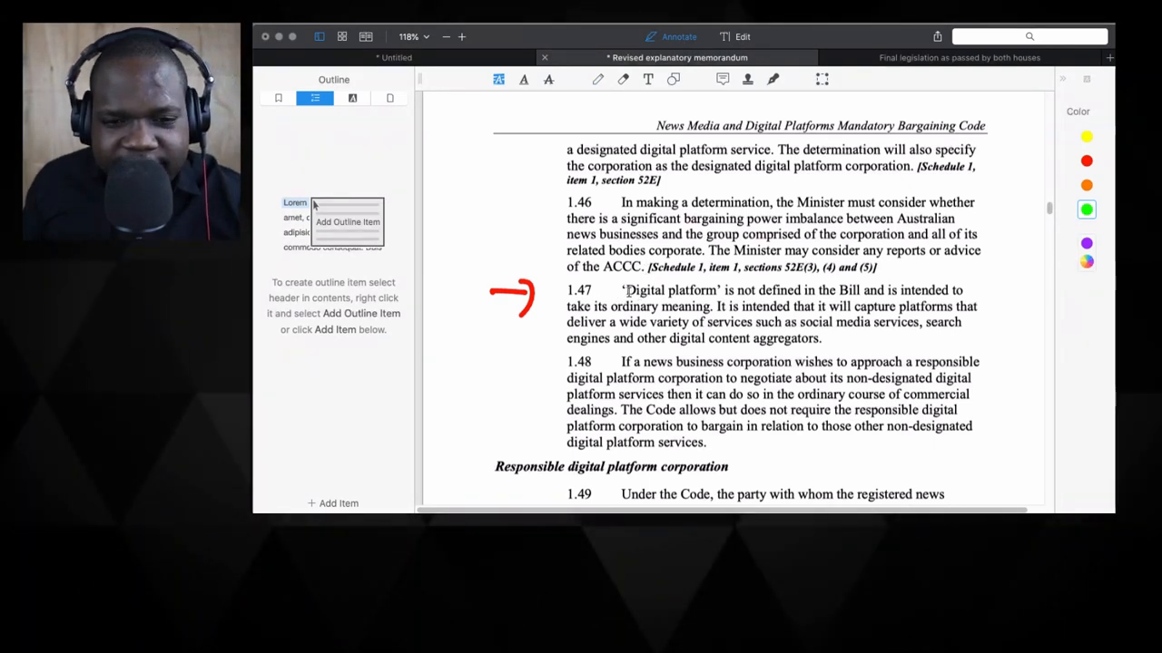
double_click(689, 291)
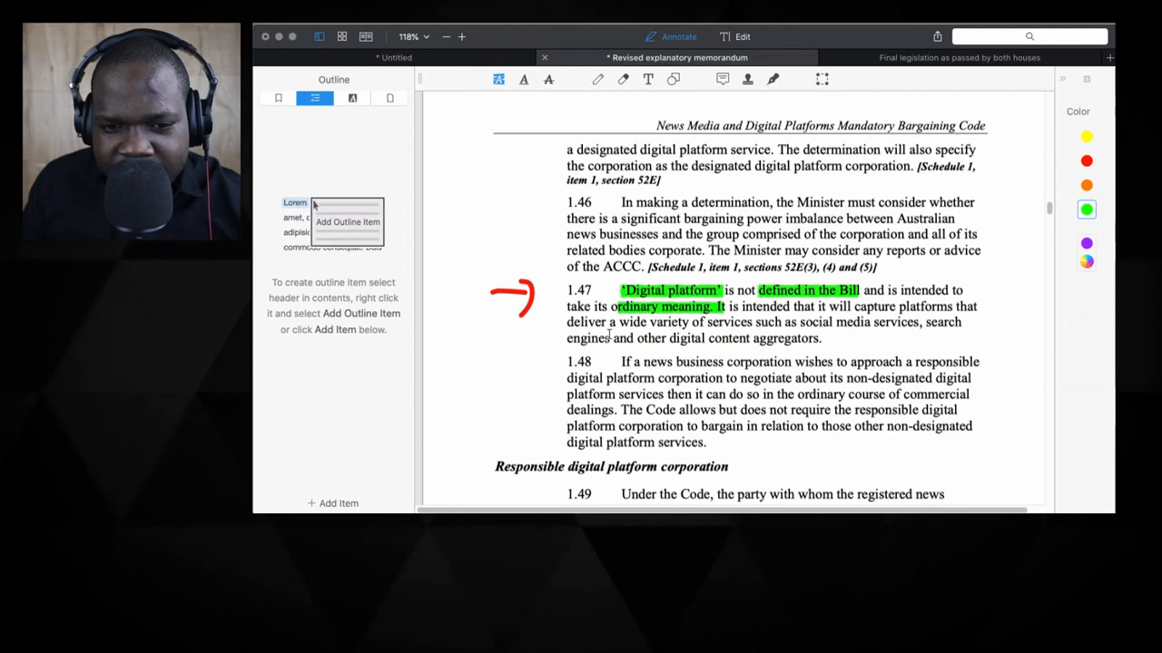
Highlight in green the list of covered services such as social media and search engines.
double_click(633, 323)
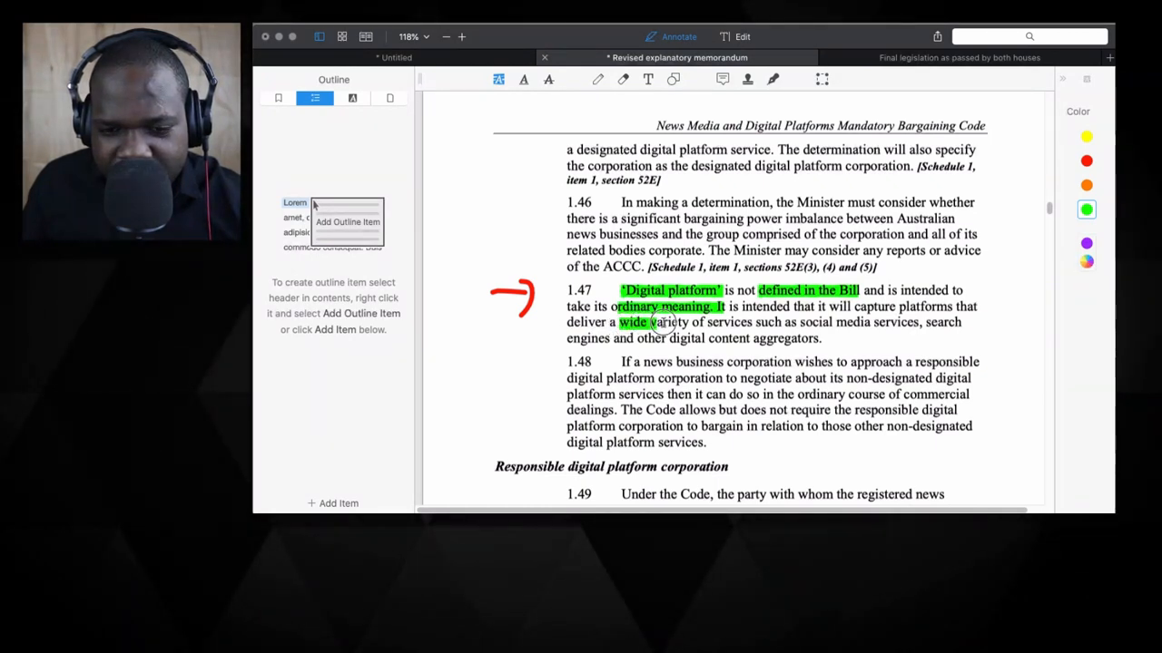
drag(619, 323, 885, 323)
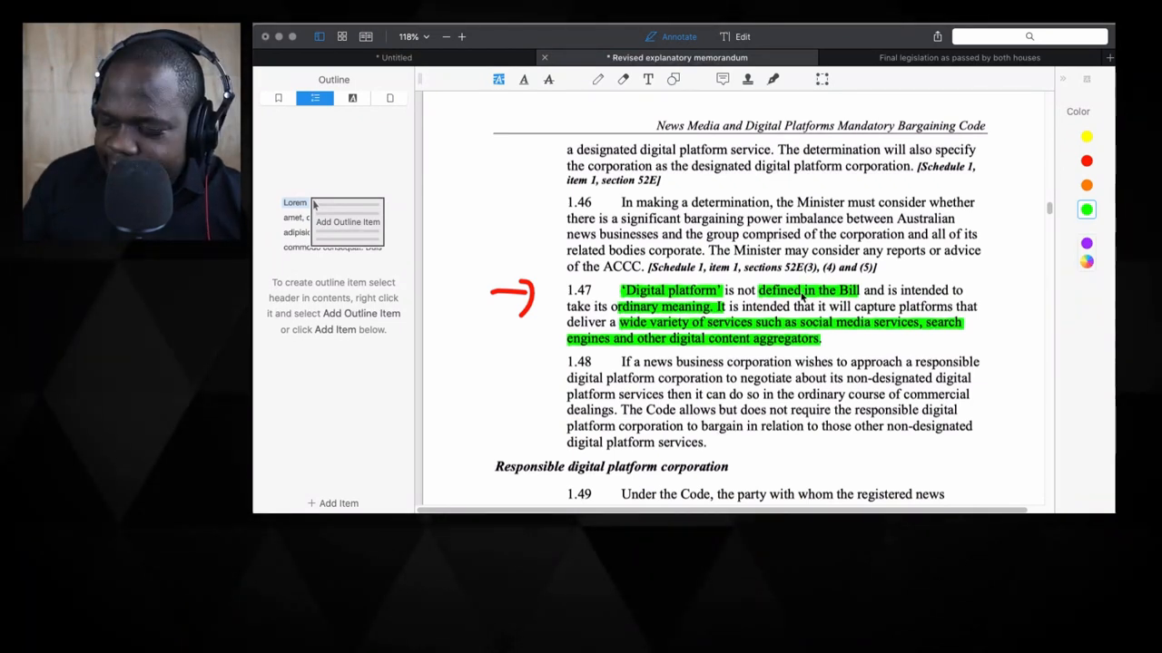
click(570, 80)
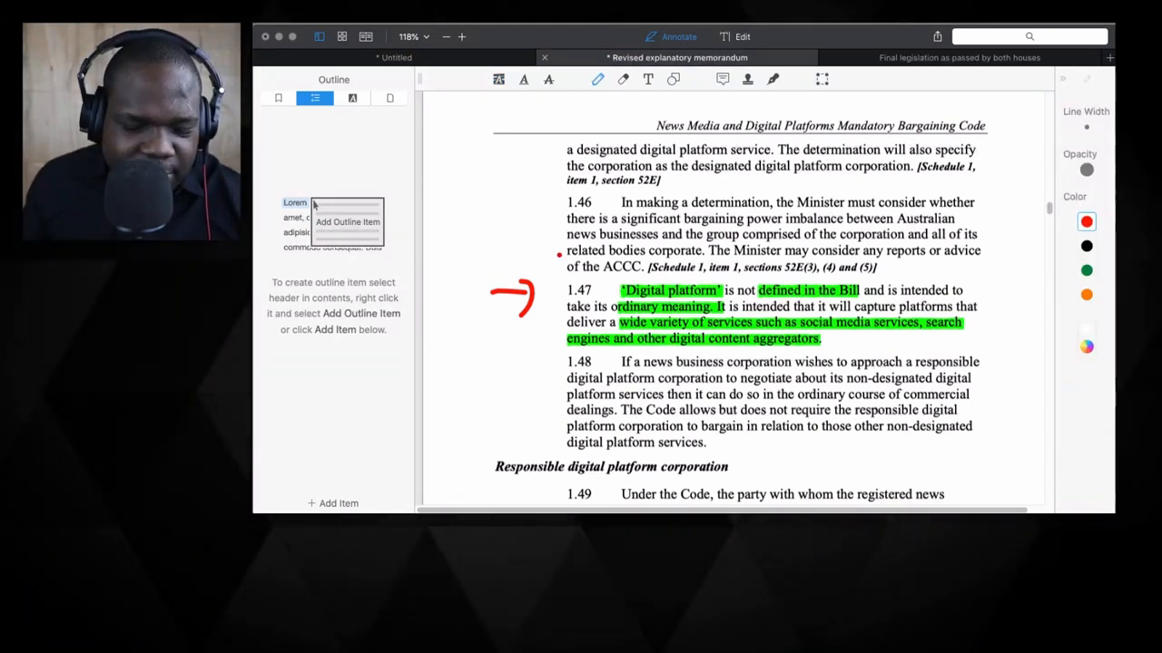